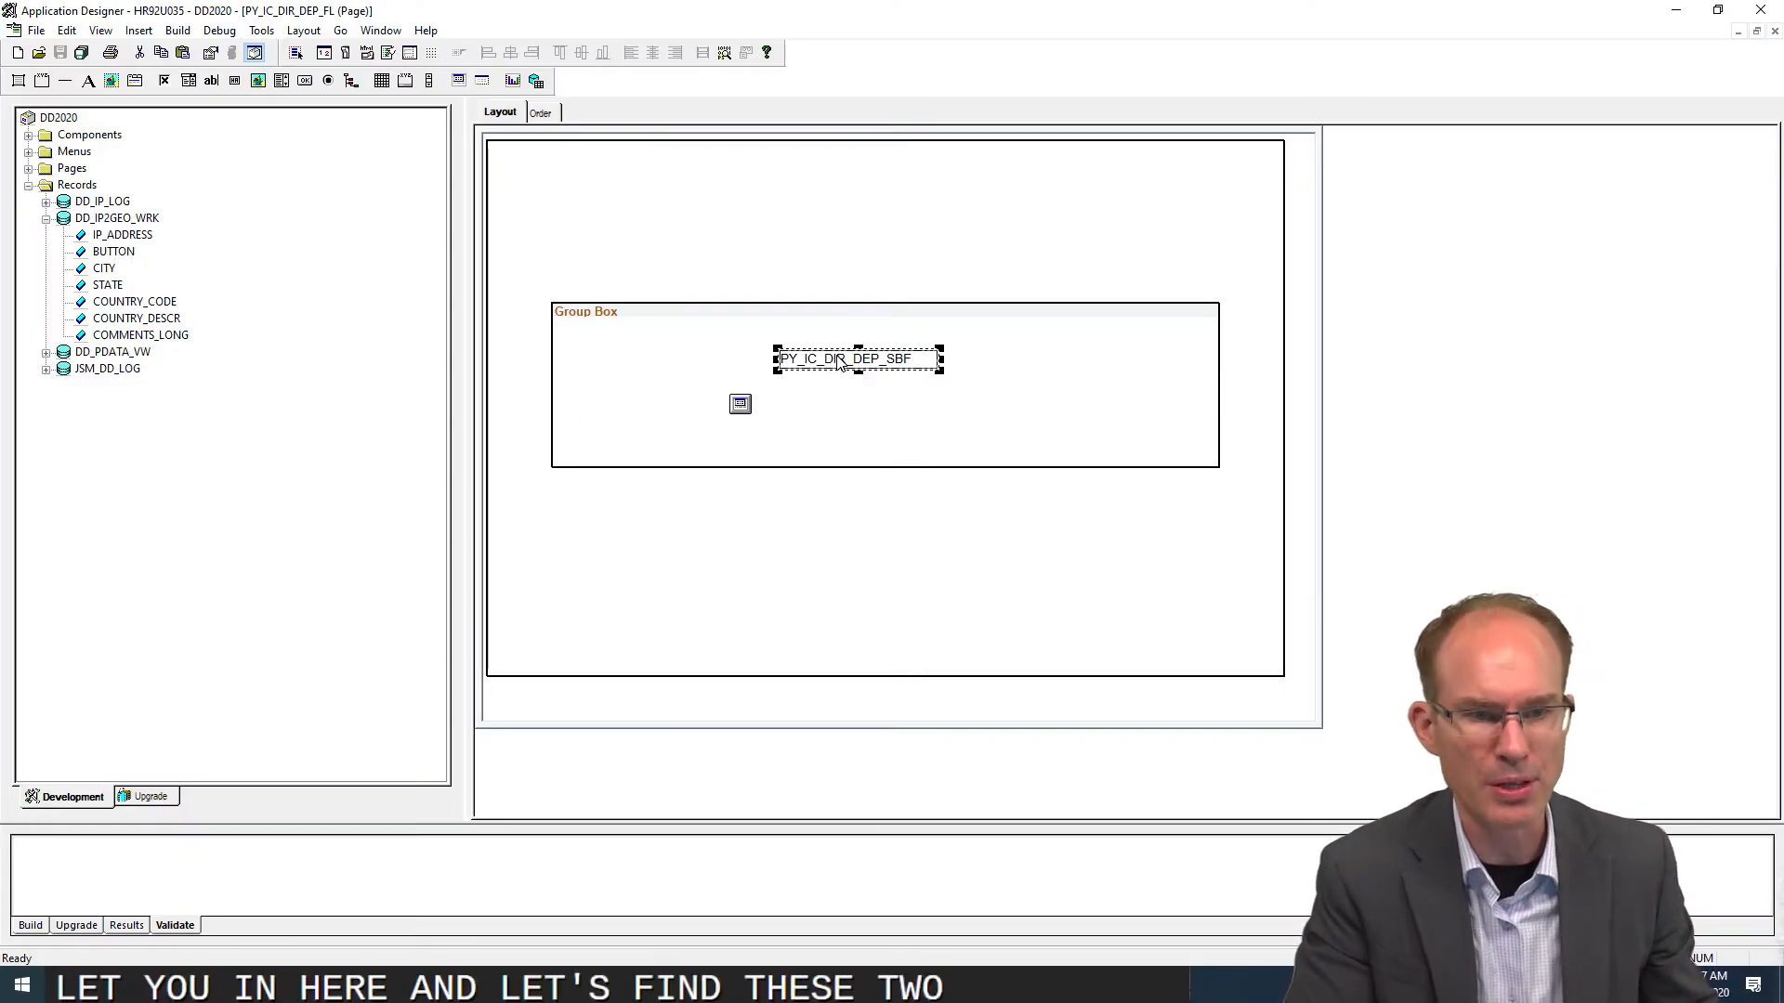
Step: Open the embedded PY_IC_DIR_DEP_SBF subpage from its Subpage Properties via View Definition
{"action": "double_click", "coordinate": [857, 358]}
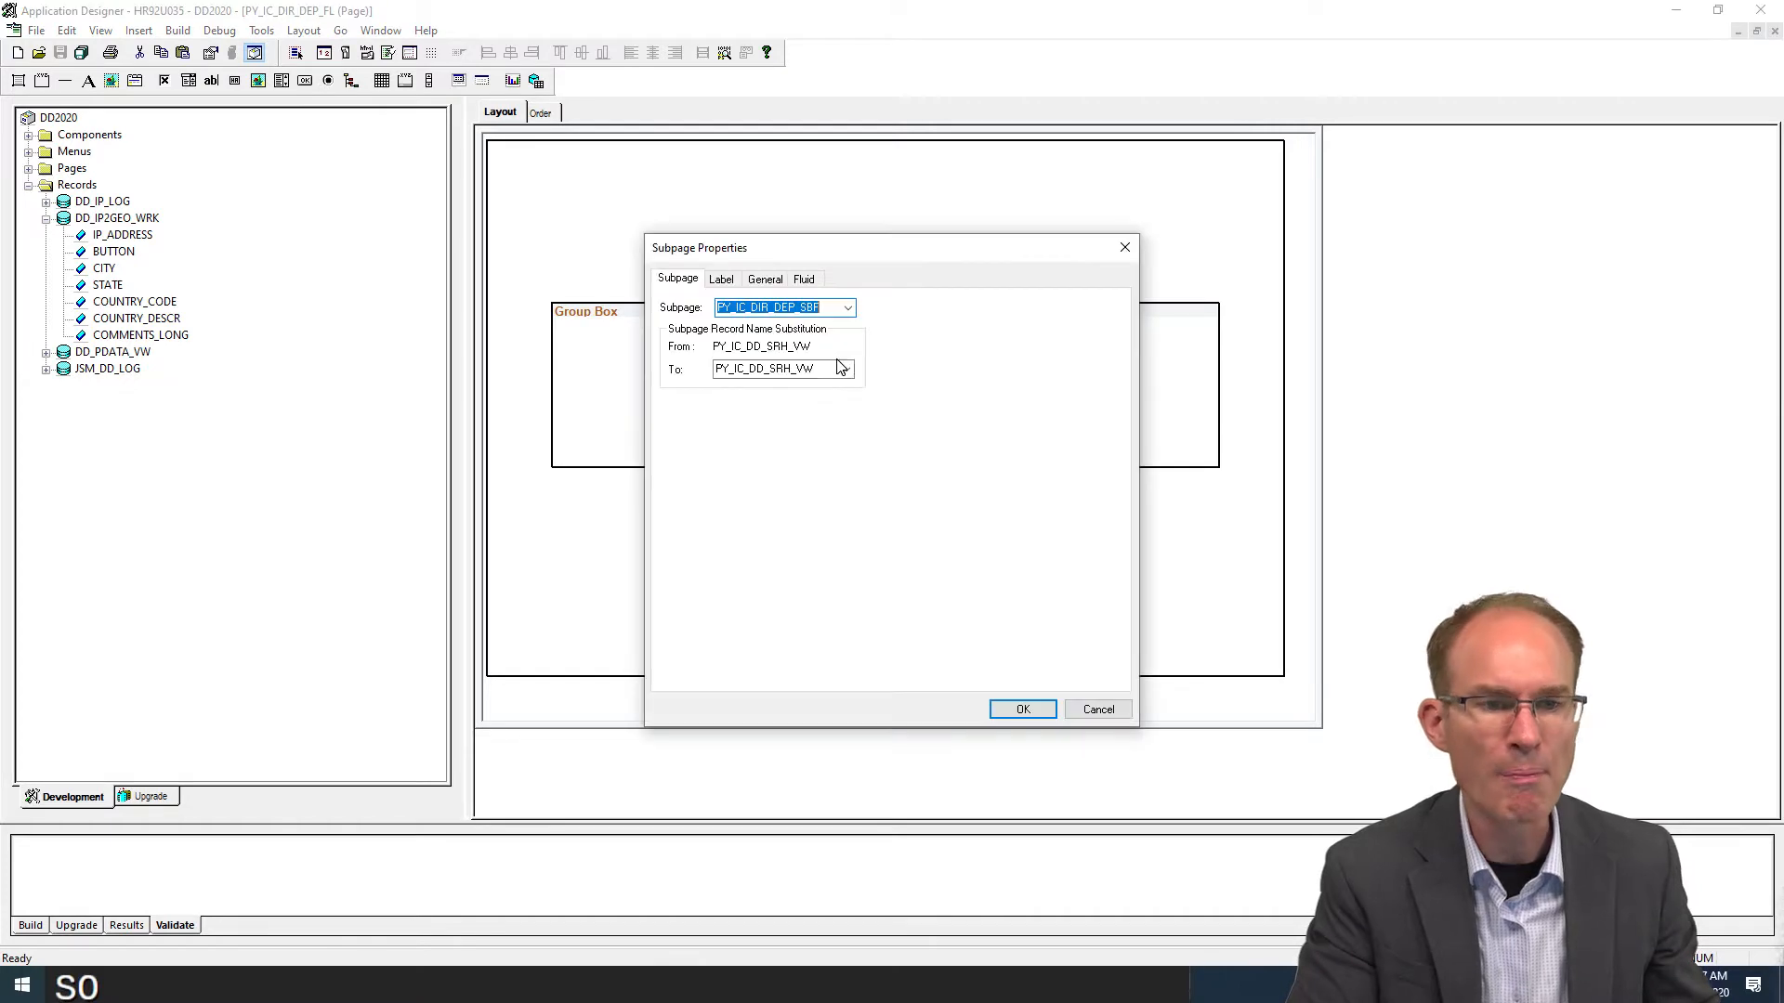
{"action": "left_click", "coordinate": [1019, 709]}
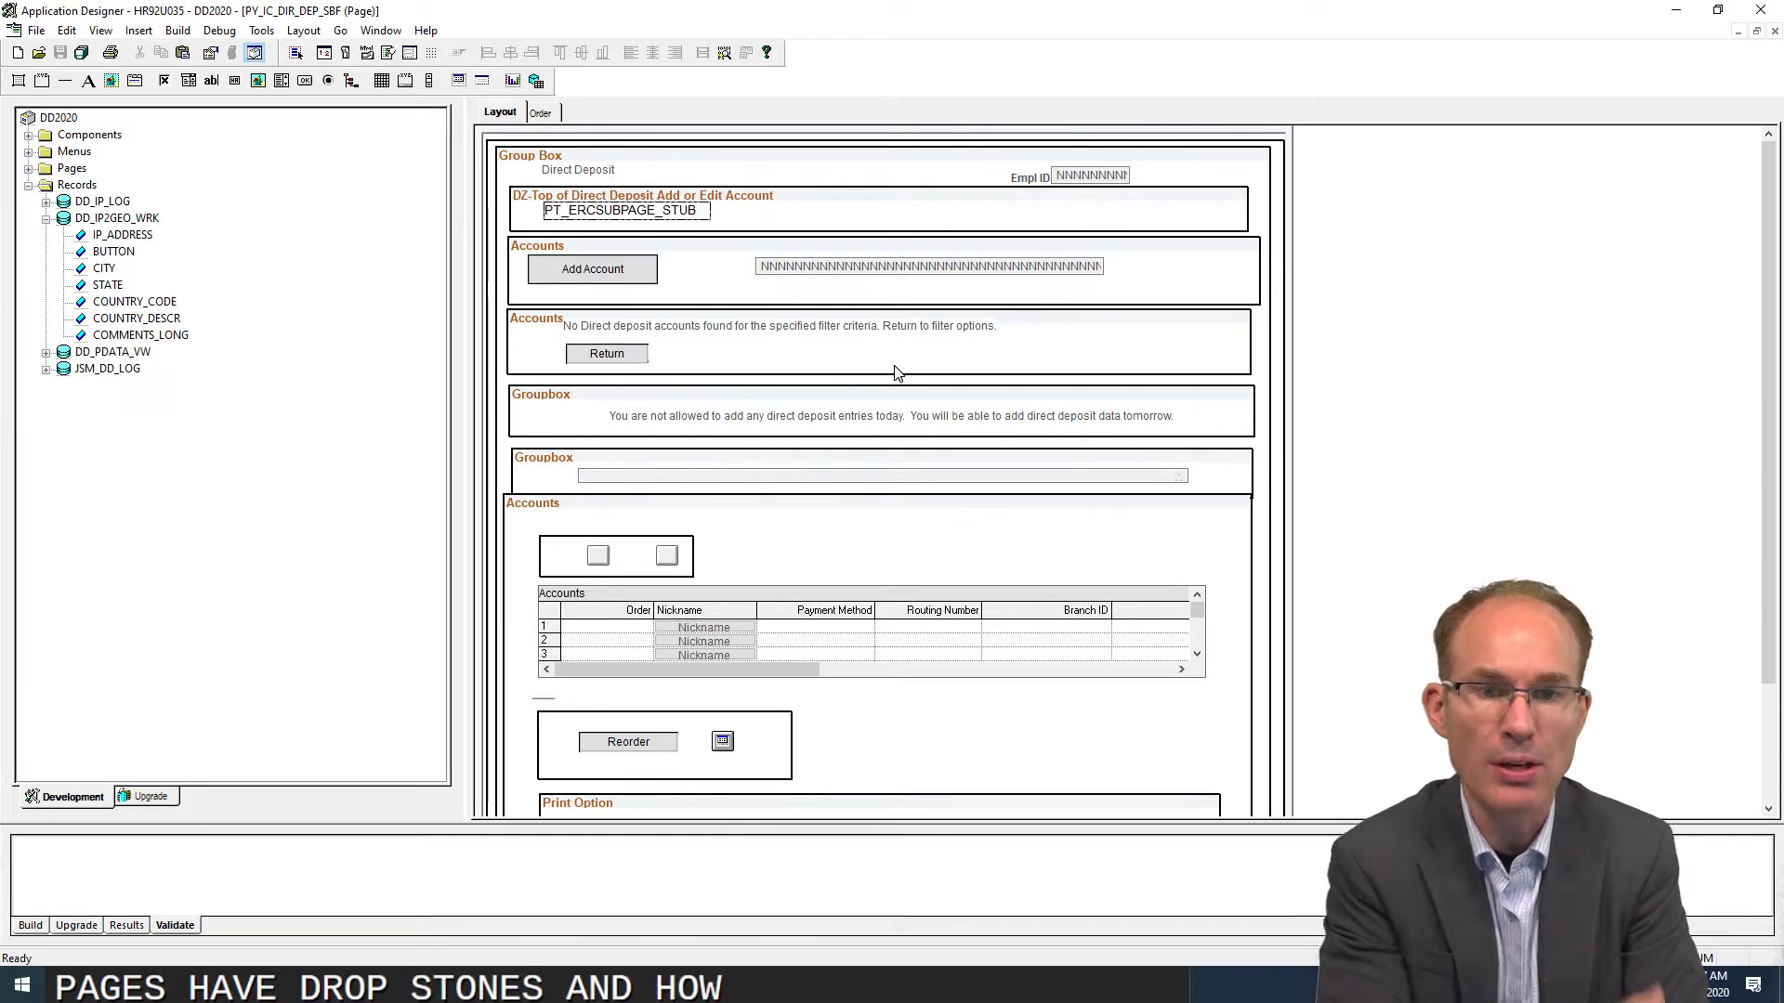
{"action": "mouse_move", "coordinate": [747, 8]}
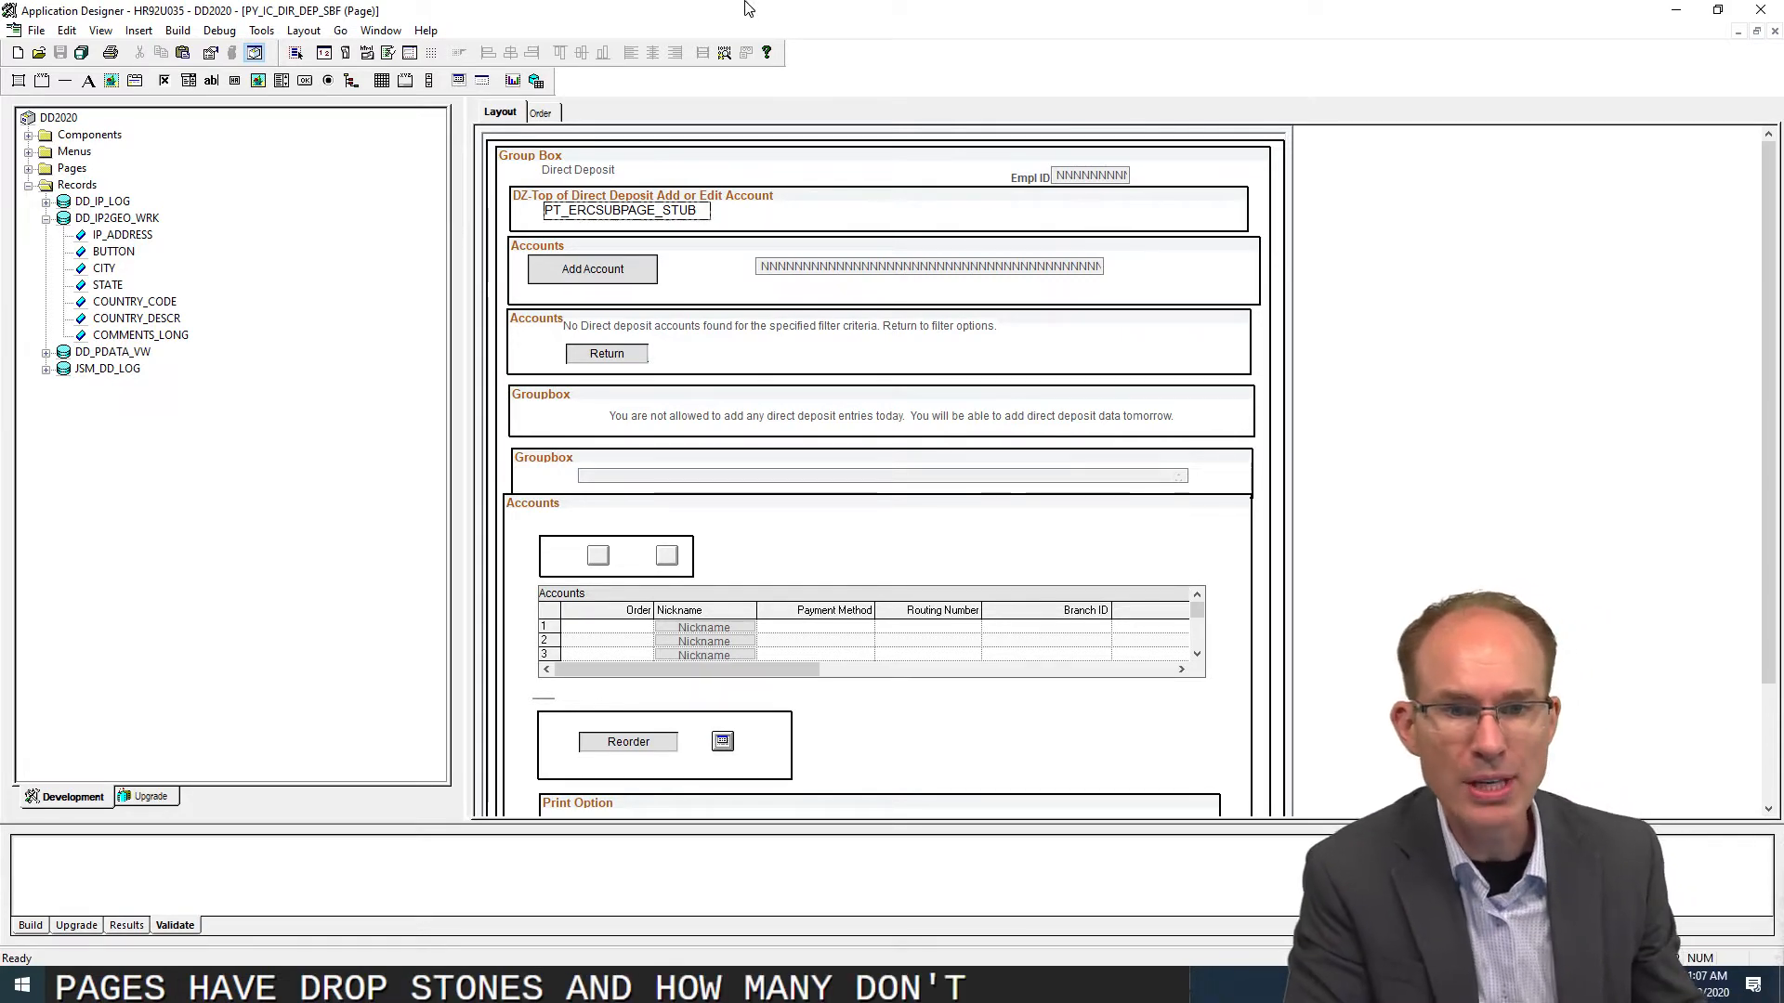
Step: Open the top drop zone's PT_ERCSUBPAGE_STUB and find its definition references (568 pages)
{"action": "left_click", "coordinate": [623, 212]}
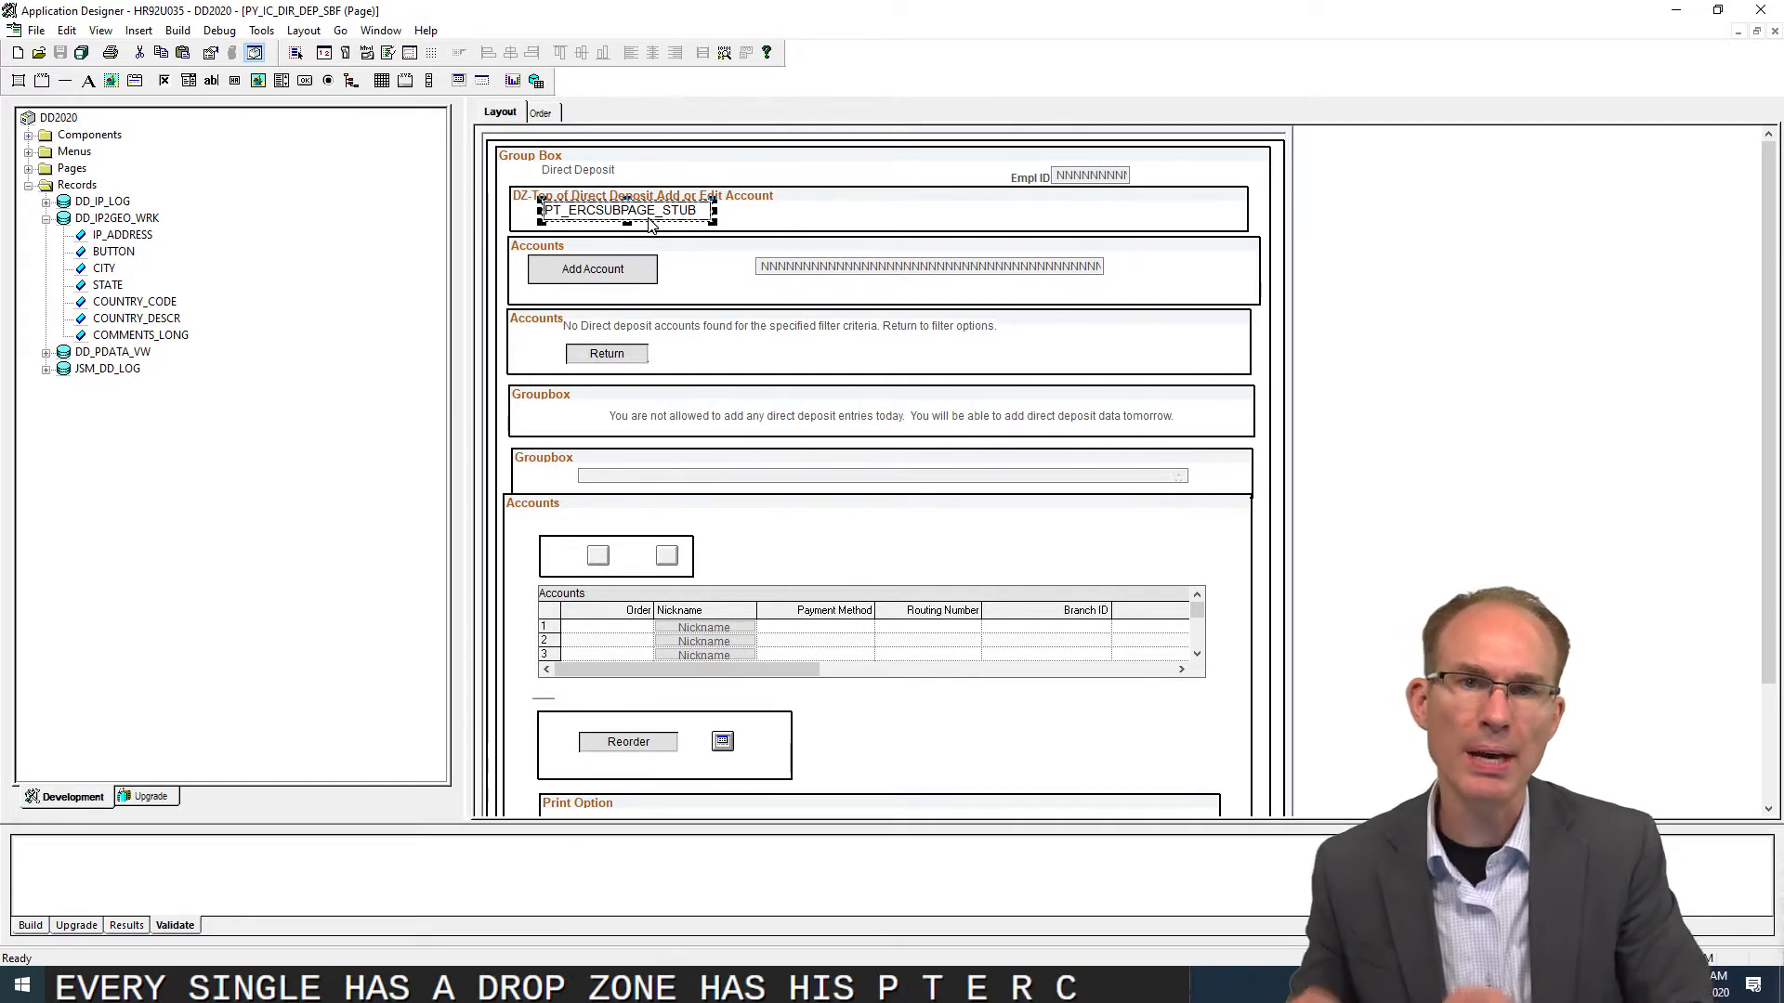
{"action": "right_click", "coordinate": [620, 211]}
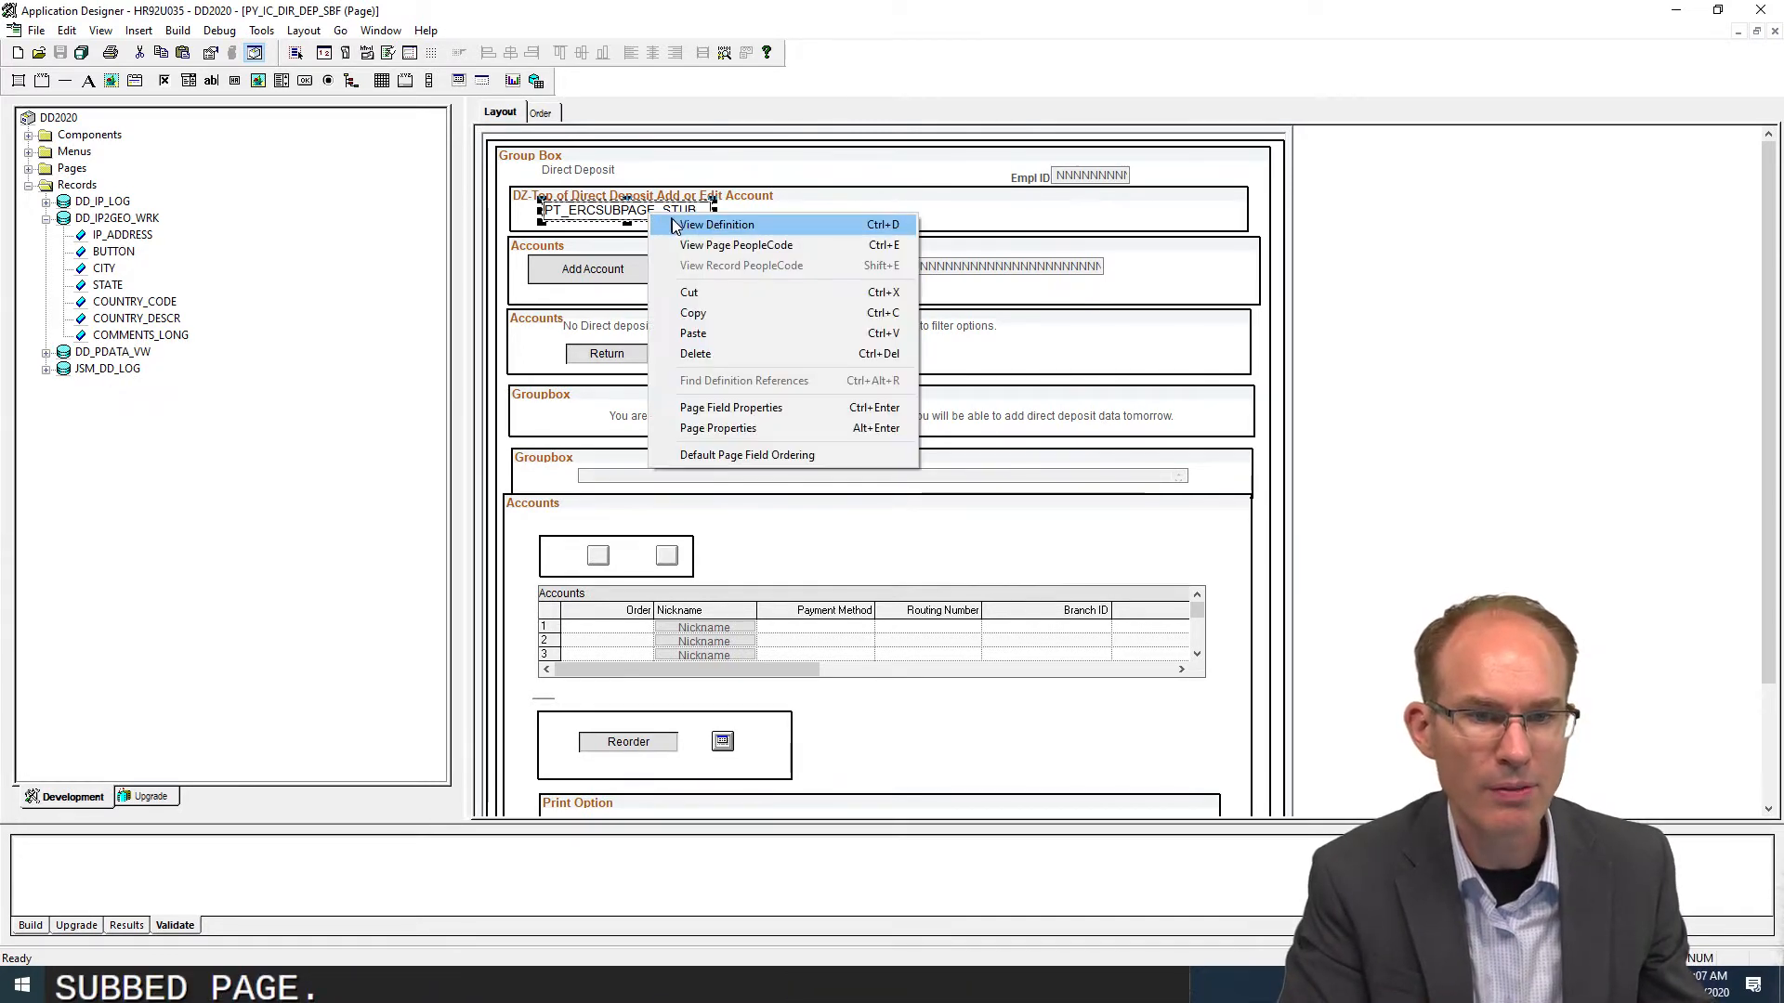
{"action": "left_click", "coordinate": [717, 224]}
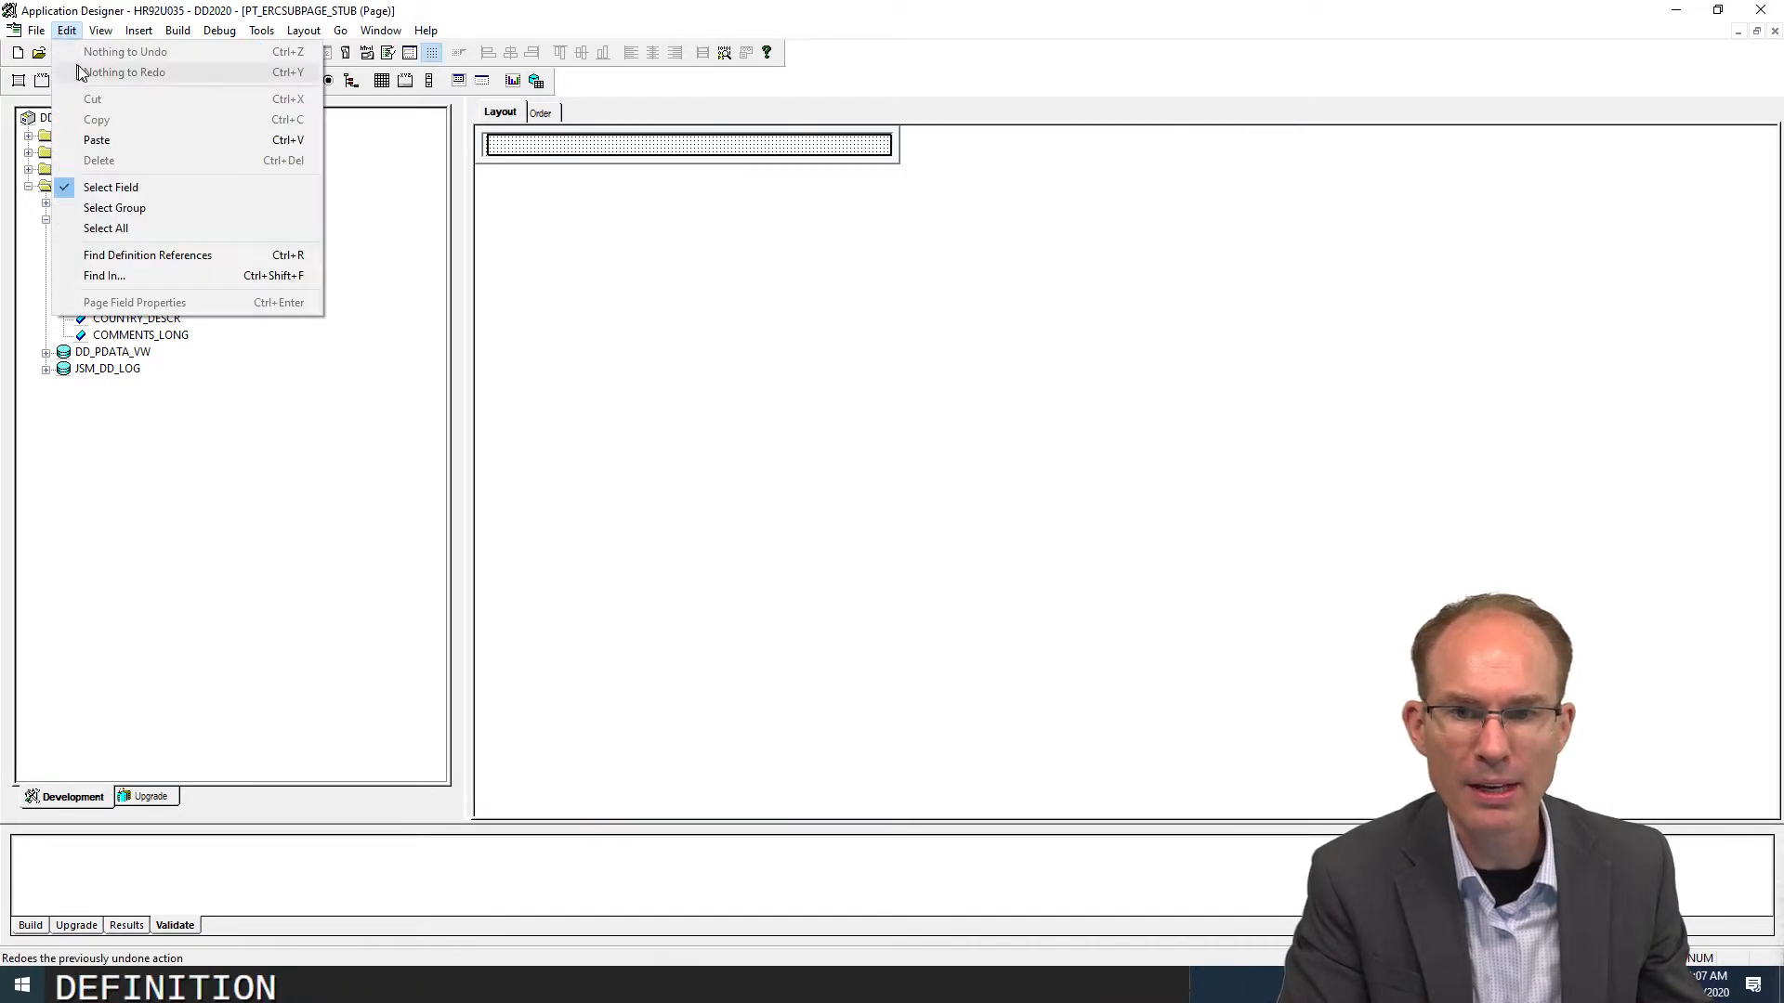
{"action": "left_click", "coordinate": [147, 254]}
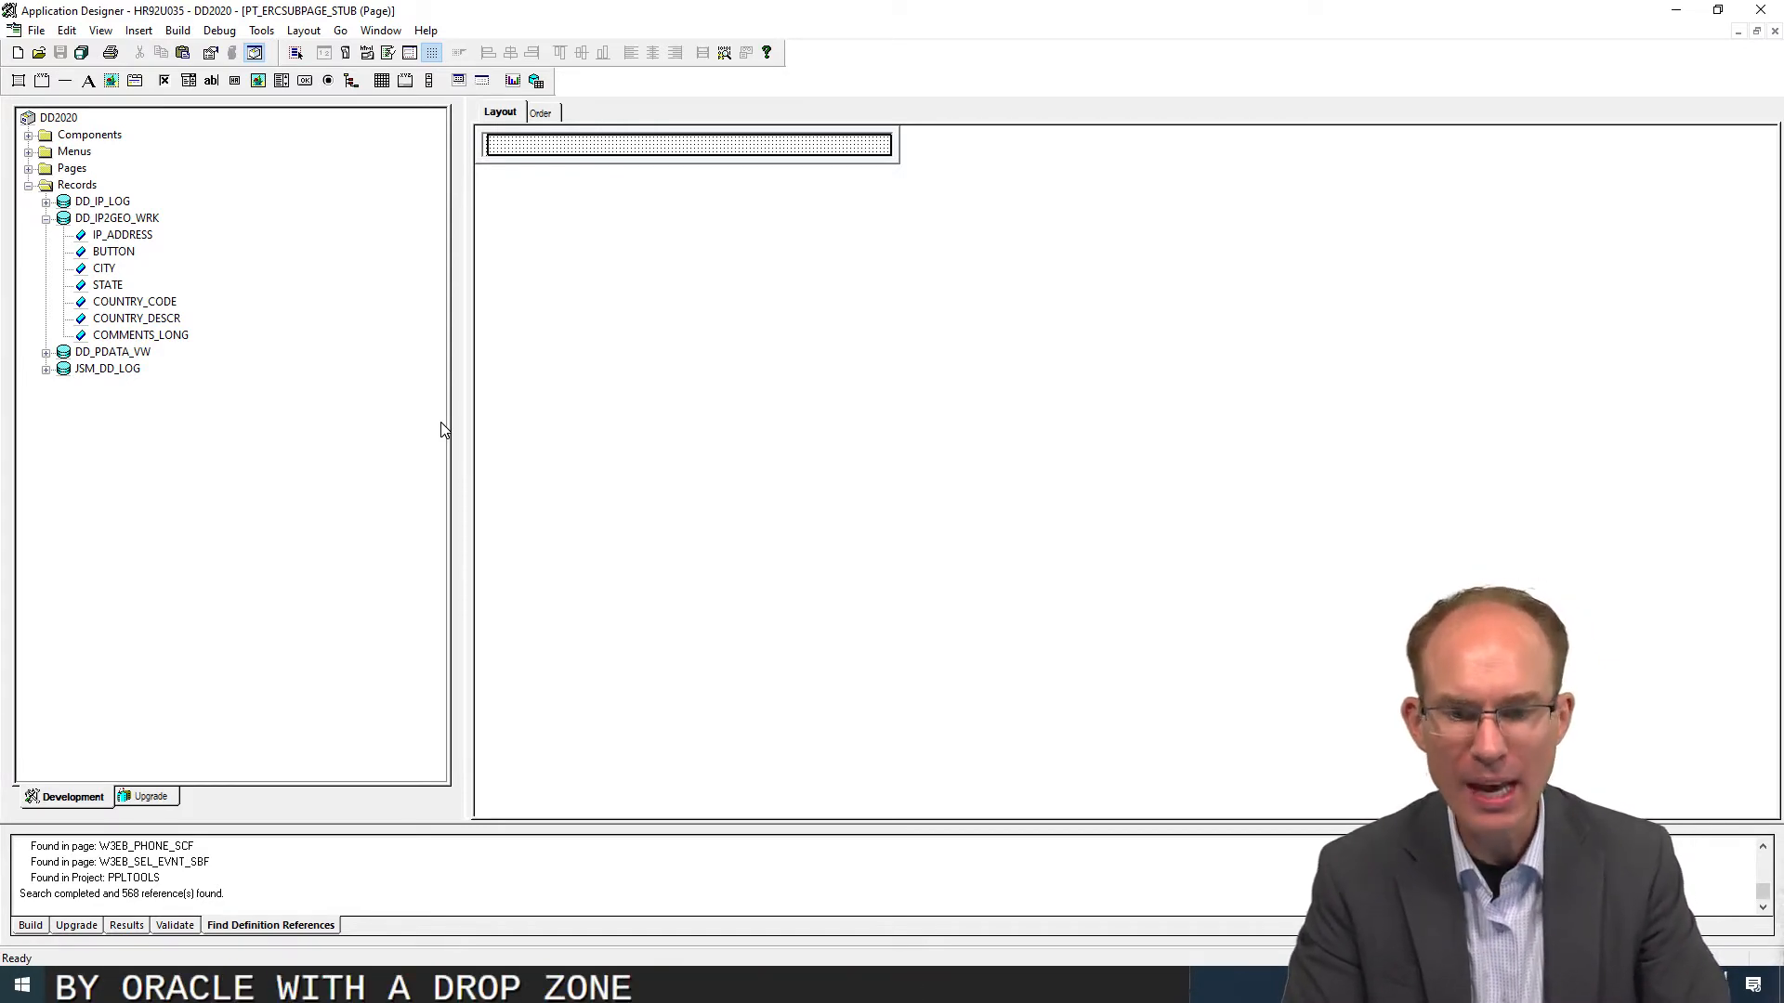
{"action": "mouse_move", "coordinate": [506, 825]}
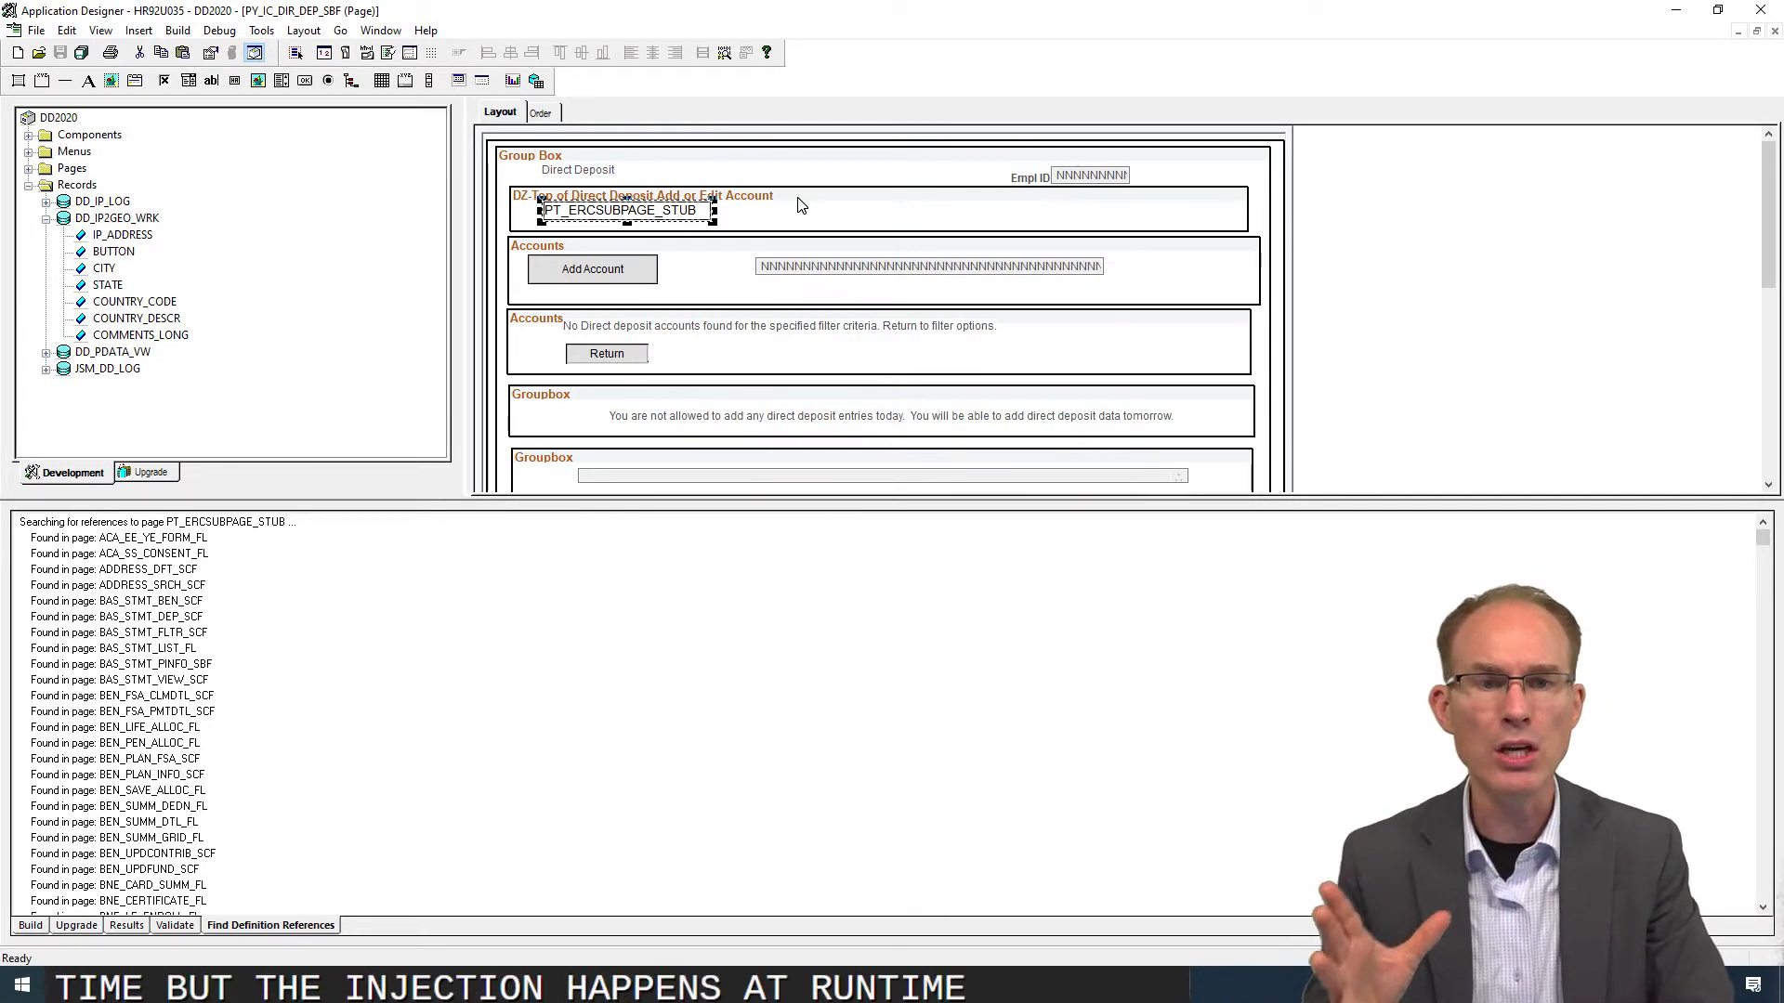
{"action": "mouse_move", "coordinate": [1109, 228]}
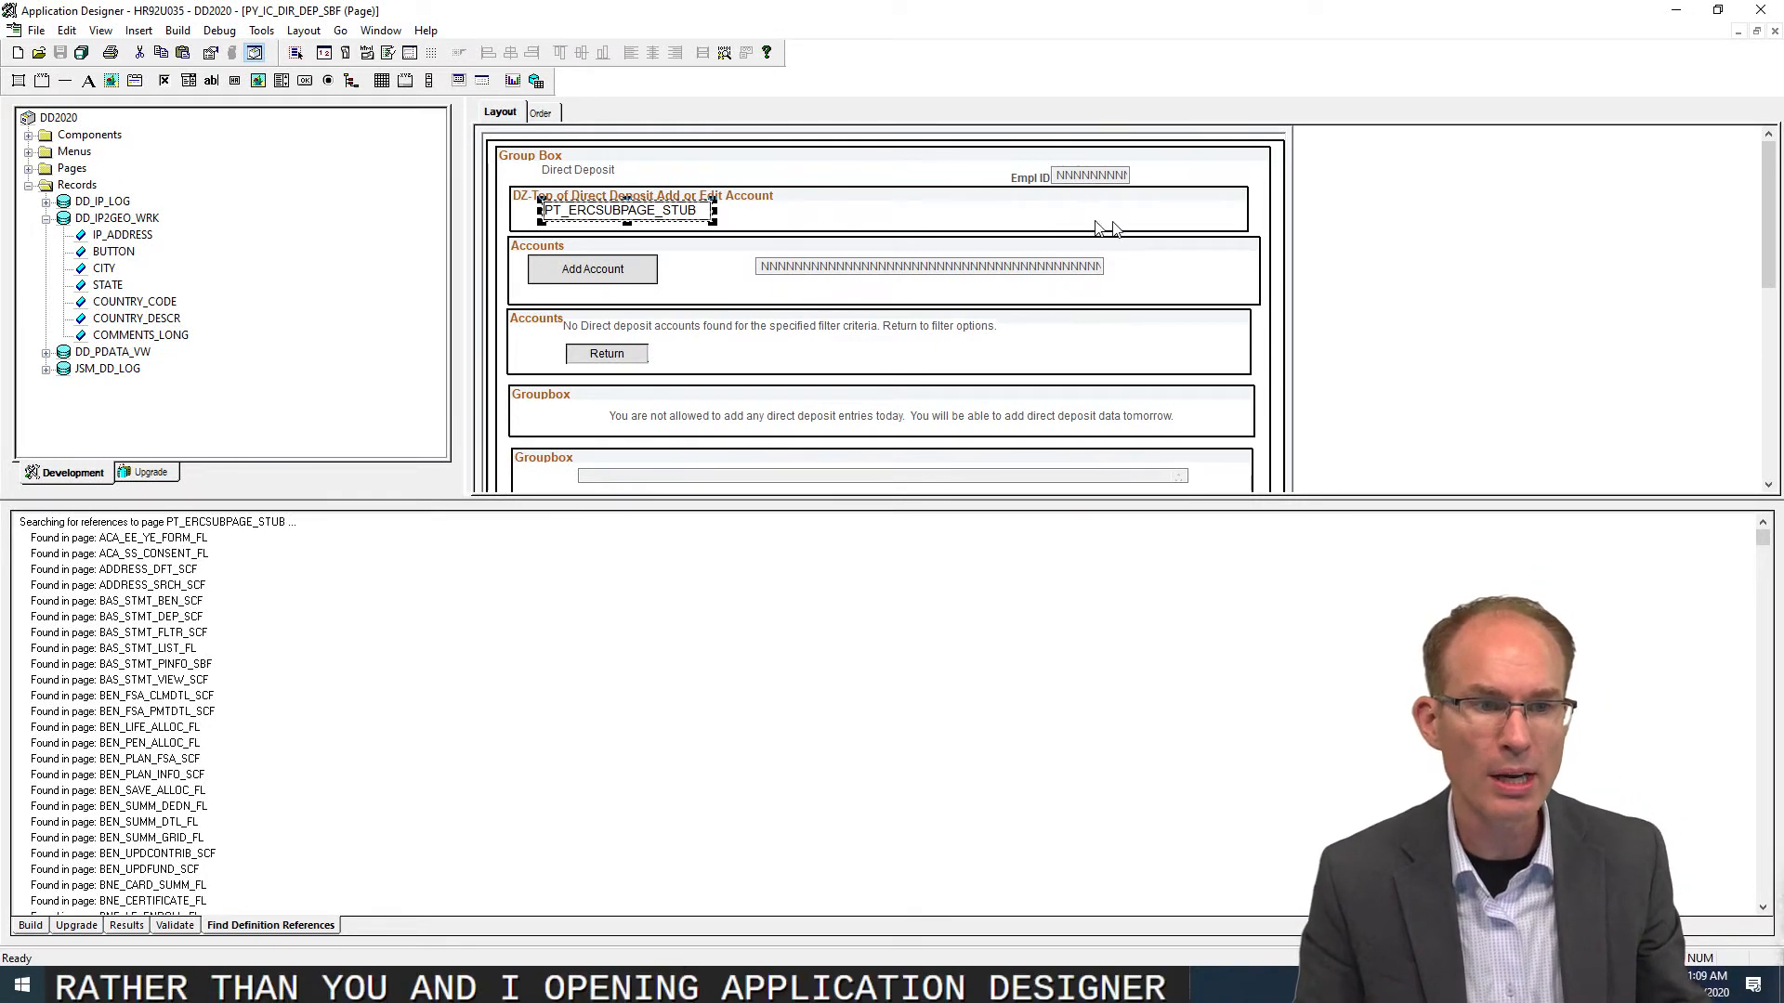
{"action": "mouse_move", "coordinate": [1018, 252]}
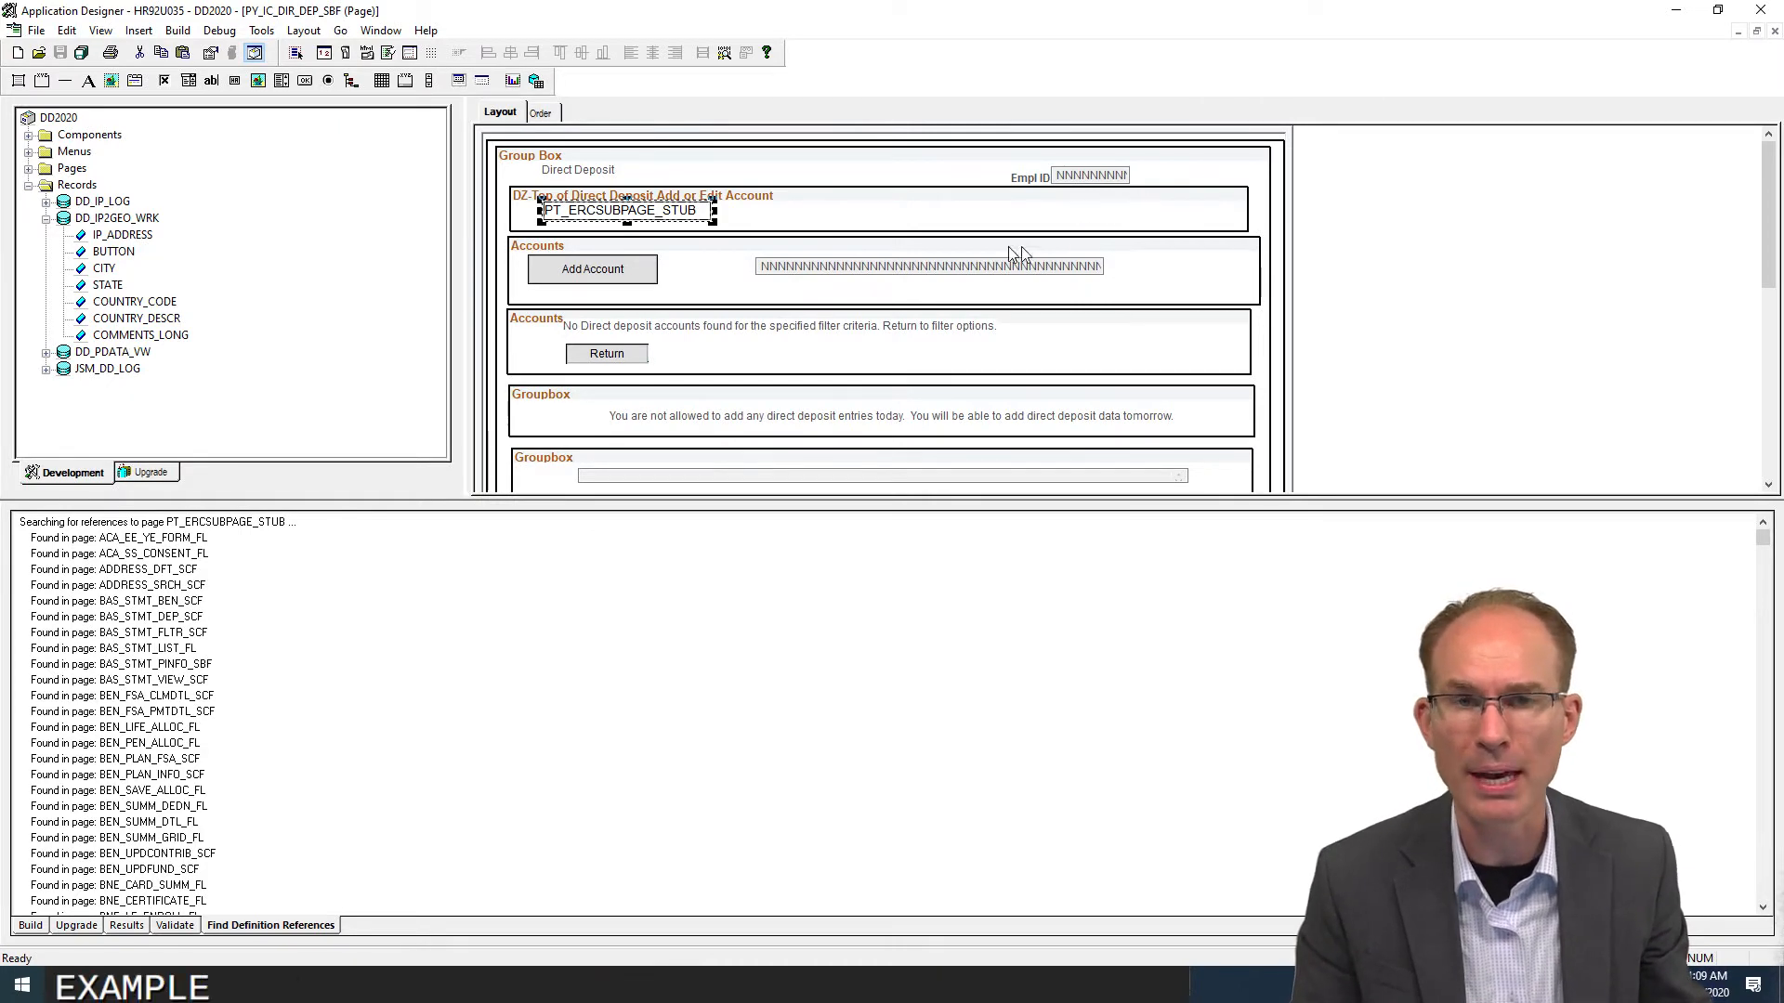
{"action": "mouse_move", "coordinate": [1110, 217]}
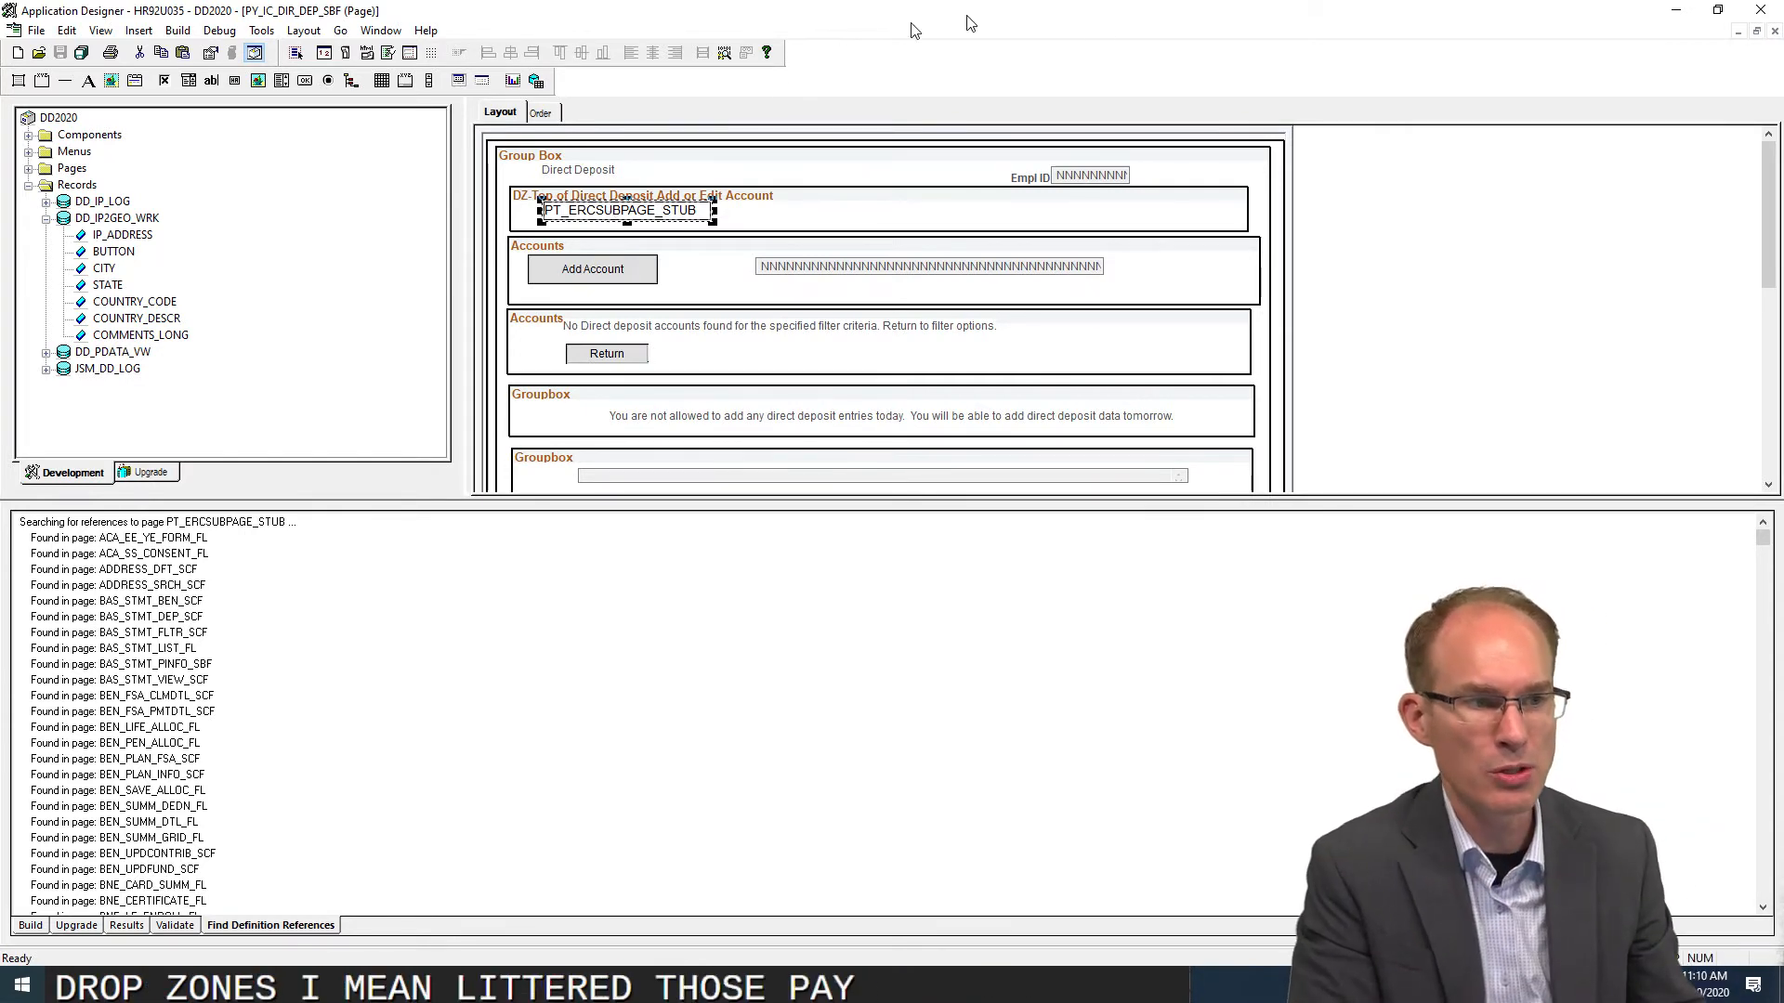
Step: Open page PY_IC_DIR_DEP_FL from the PY_IC_DIR_DEP_FL.GBL component's Definition tab
{"action": "scroll", "scroll_direction": "down", "scroll_amount": 3}
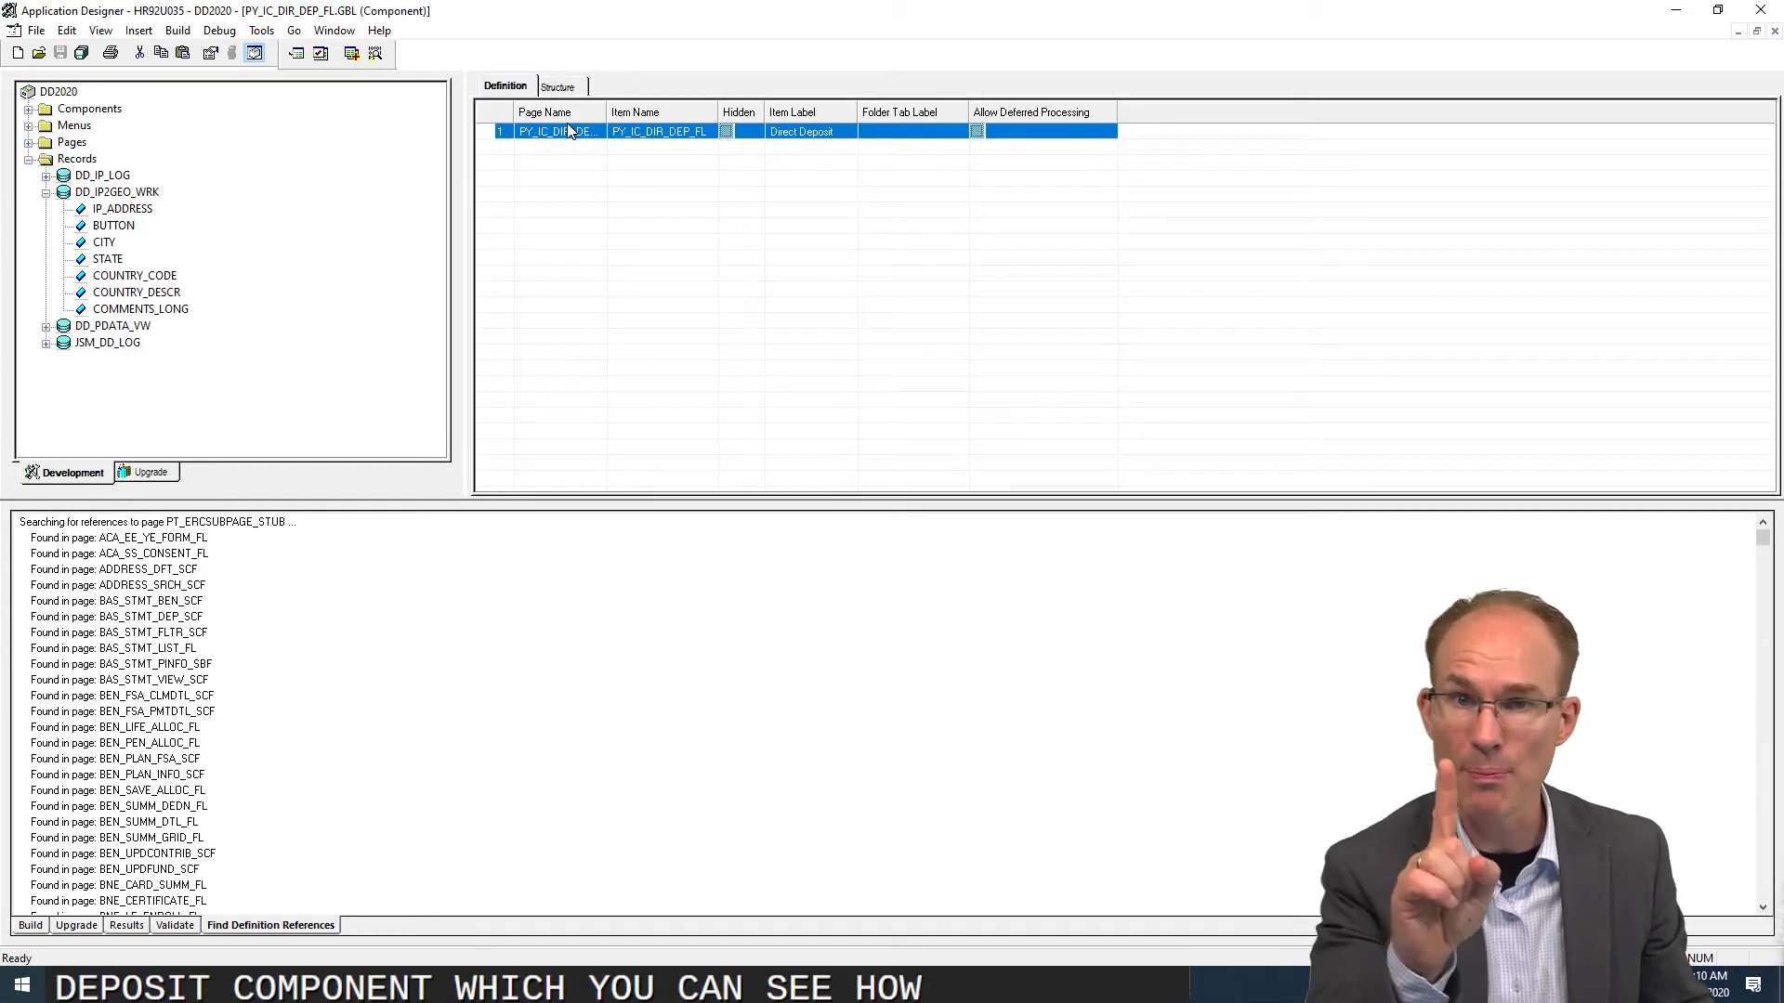
{"action": "double_click", "coordinate": [558, 131]}
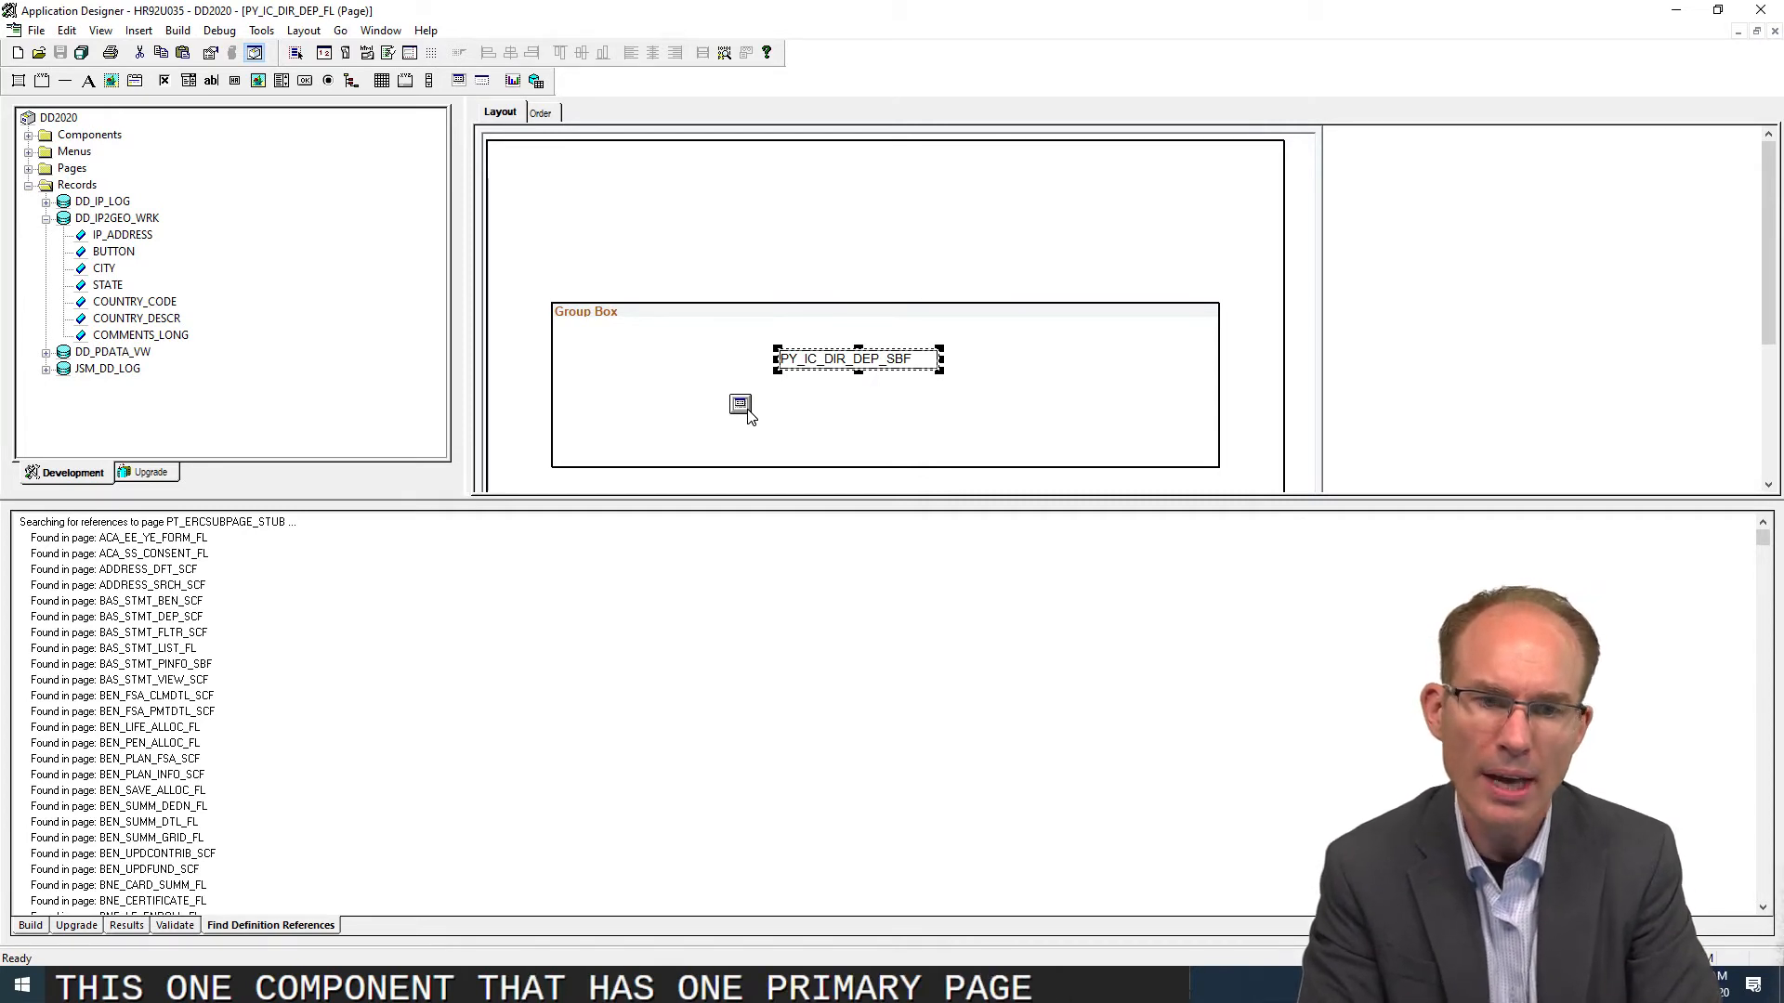
Step: Reopen subpage PY_IC_DIR_DEP_SBF from its field via View Definition
{"action": "right_click", "coordinate": [857, 358]}
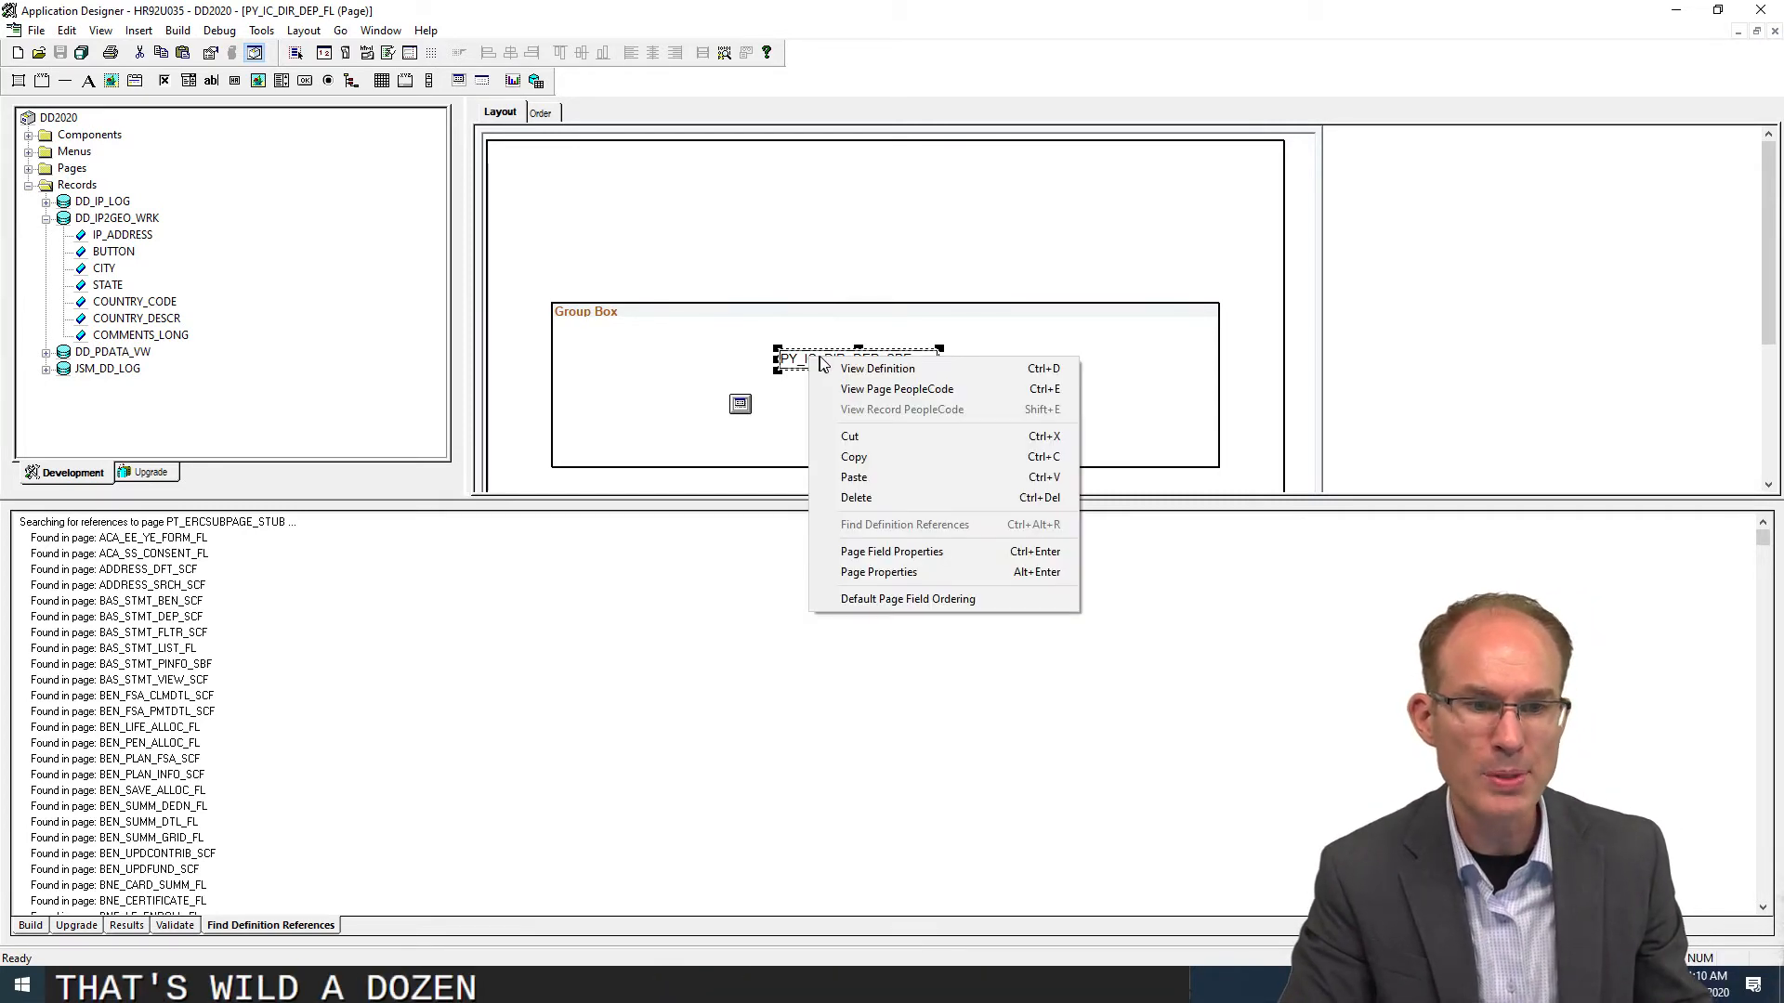
{"action": "left_click", "coordinate": [877, 367]}
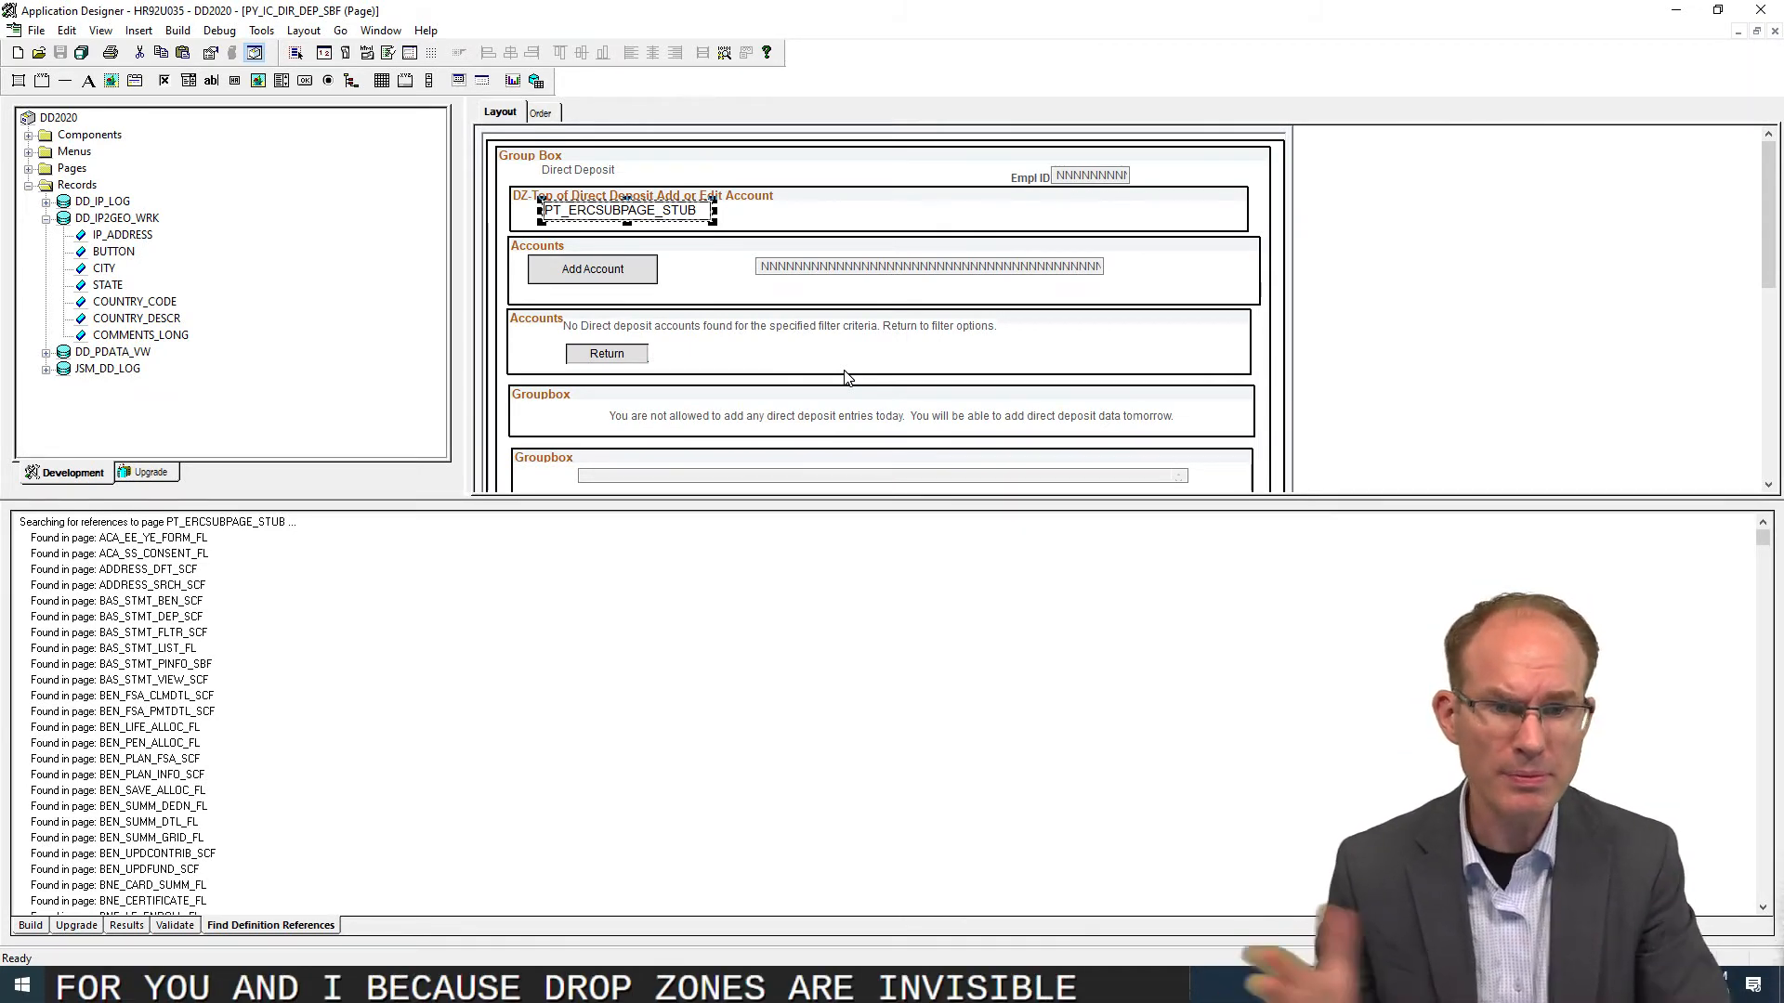
{"action": "left_click", "coordinate": [888, 209]}
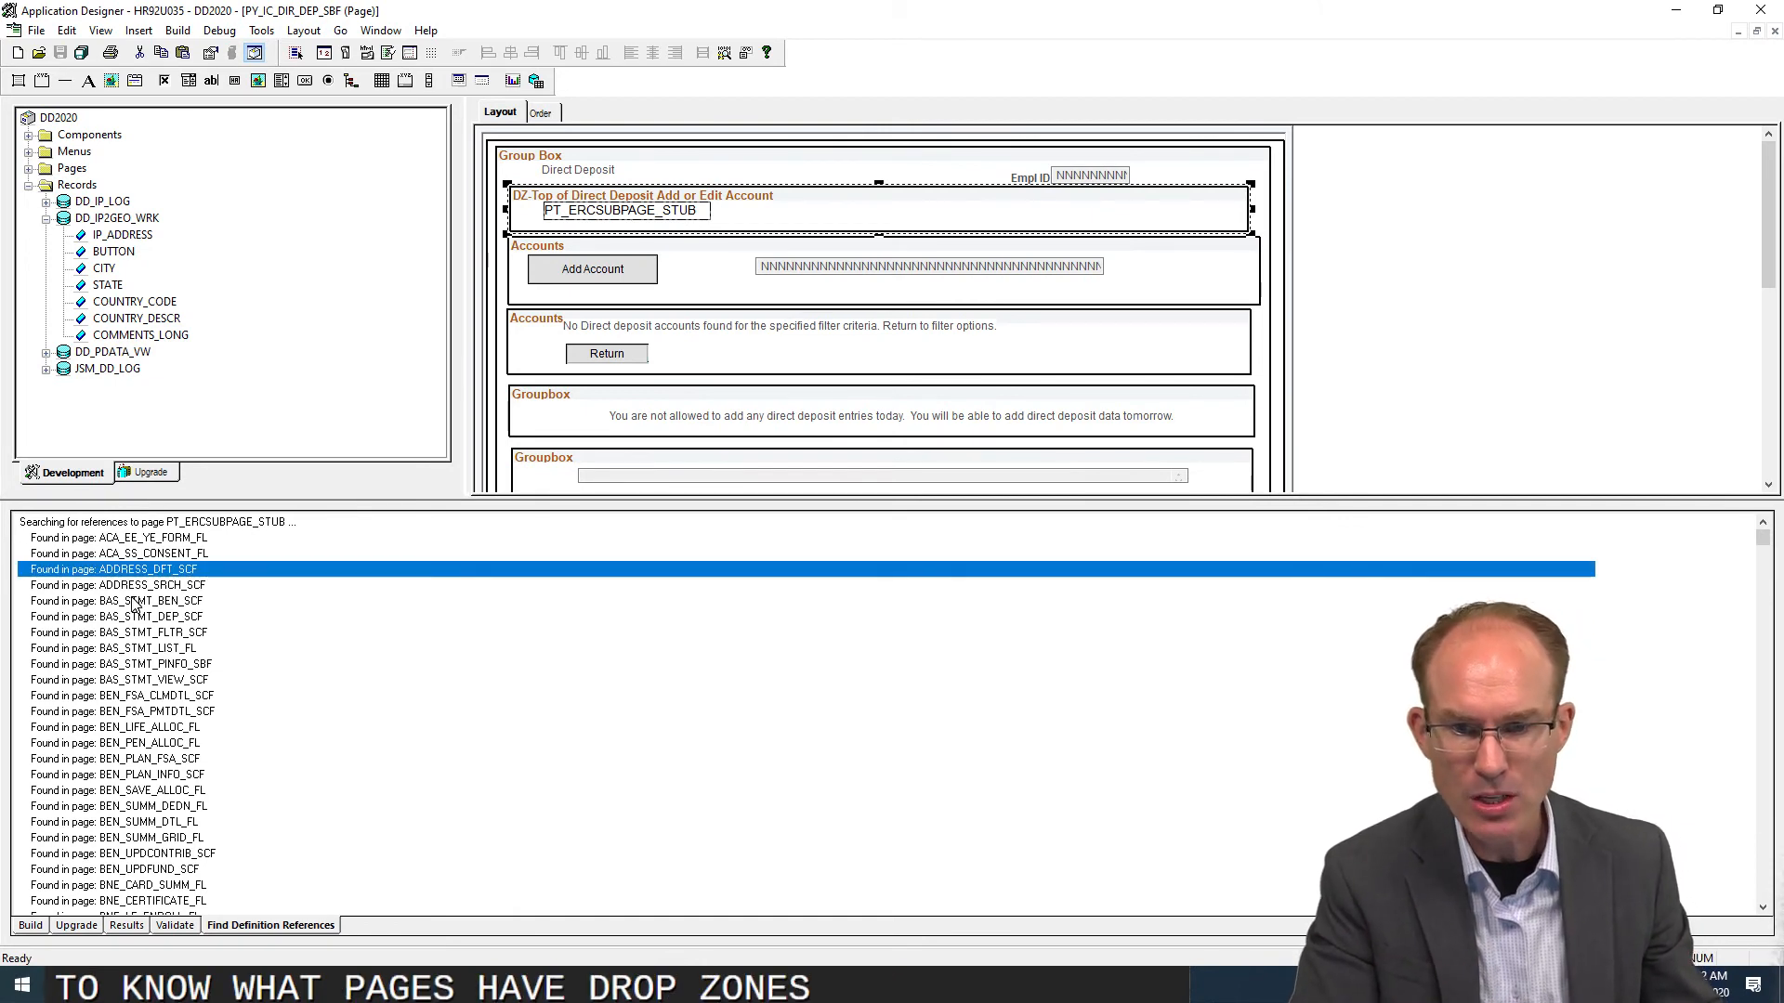
Step: Scroll to the DZ-Bottom drop zone and select its PT_ERCSUBPAGE_STUB subpage
{"action": "scroll", "scroll_direction": "down", "scroll_amount": 3}
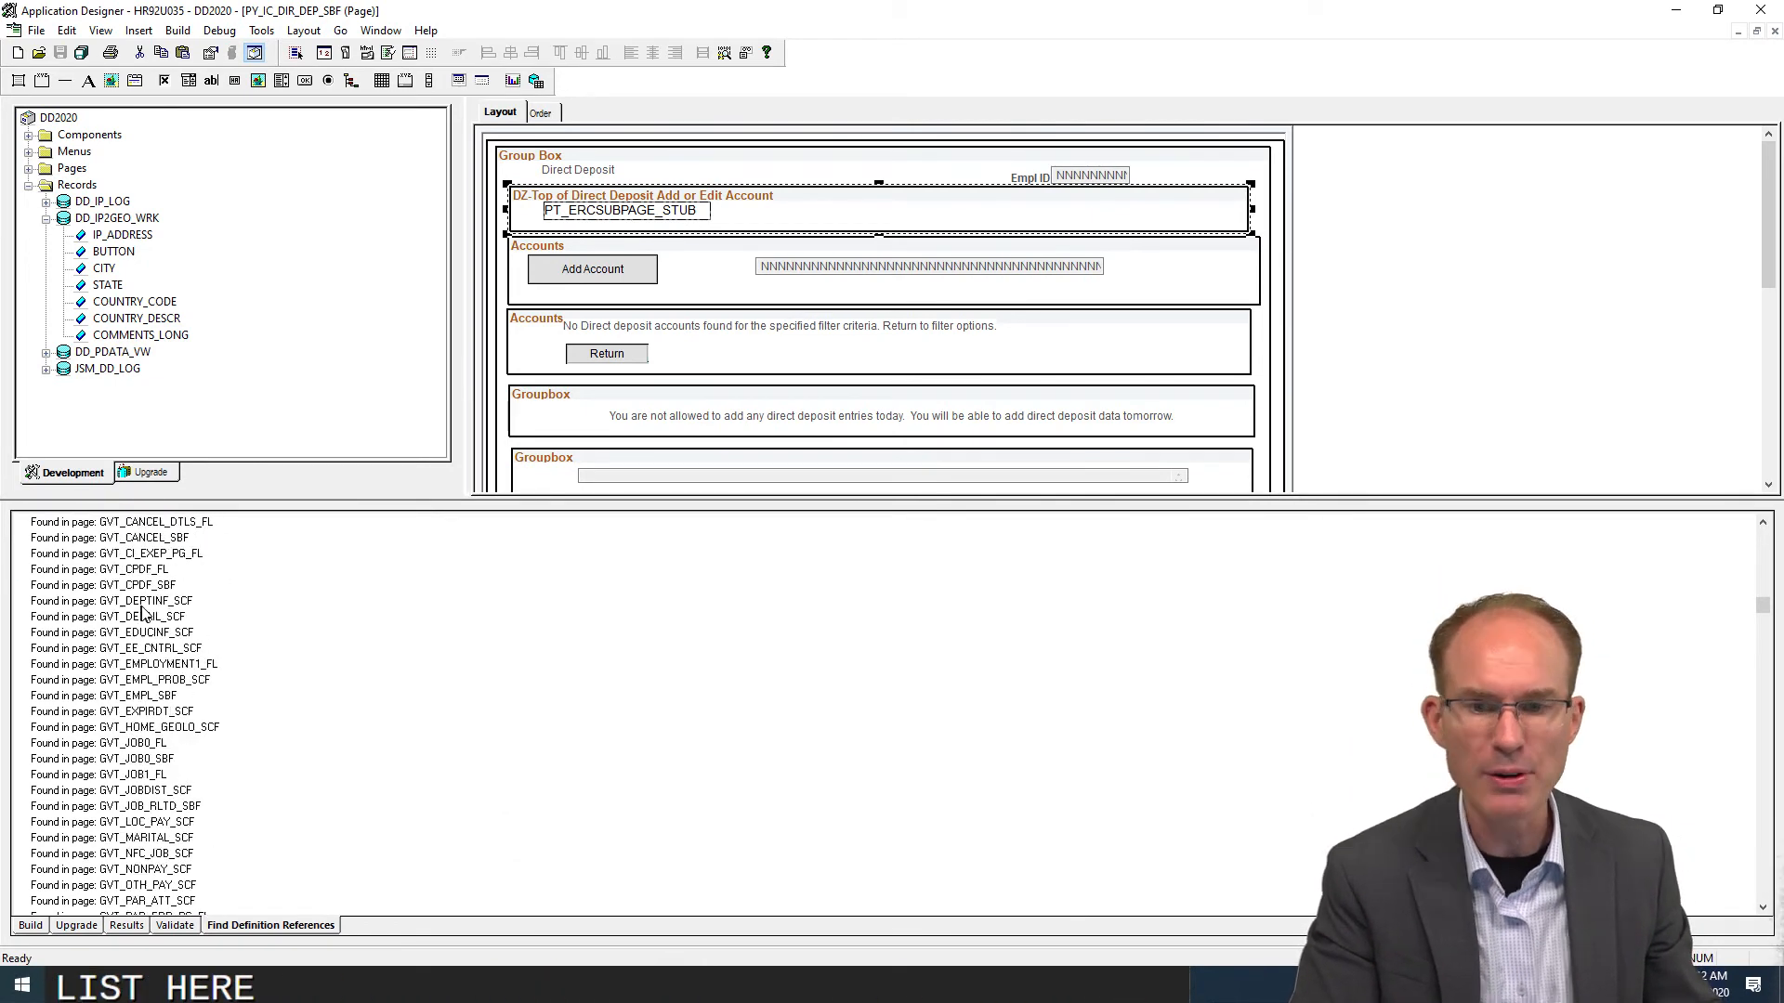
{"action": "scroll", "scroll_direction": "down", "scroll_amount": 3}
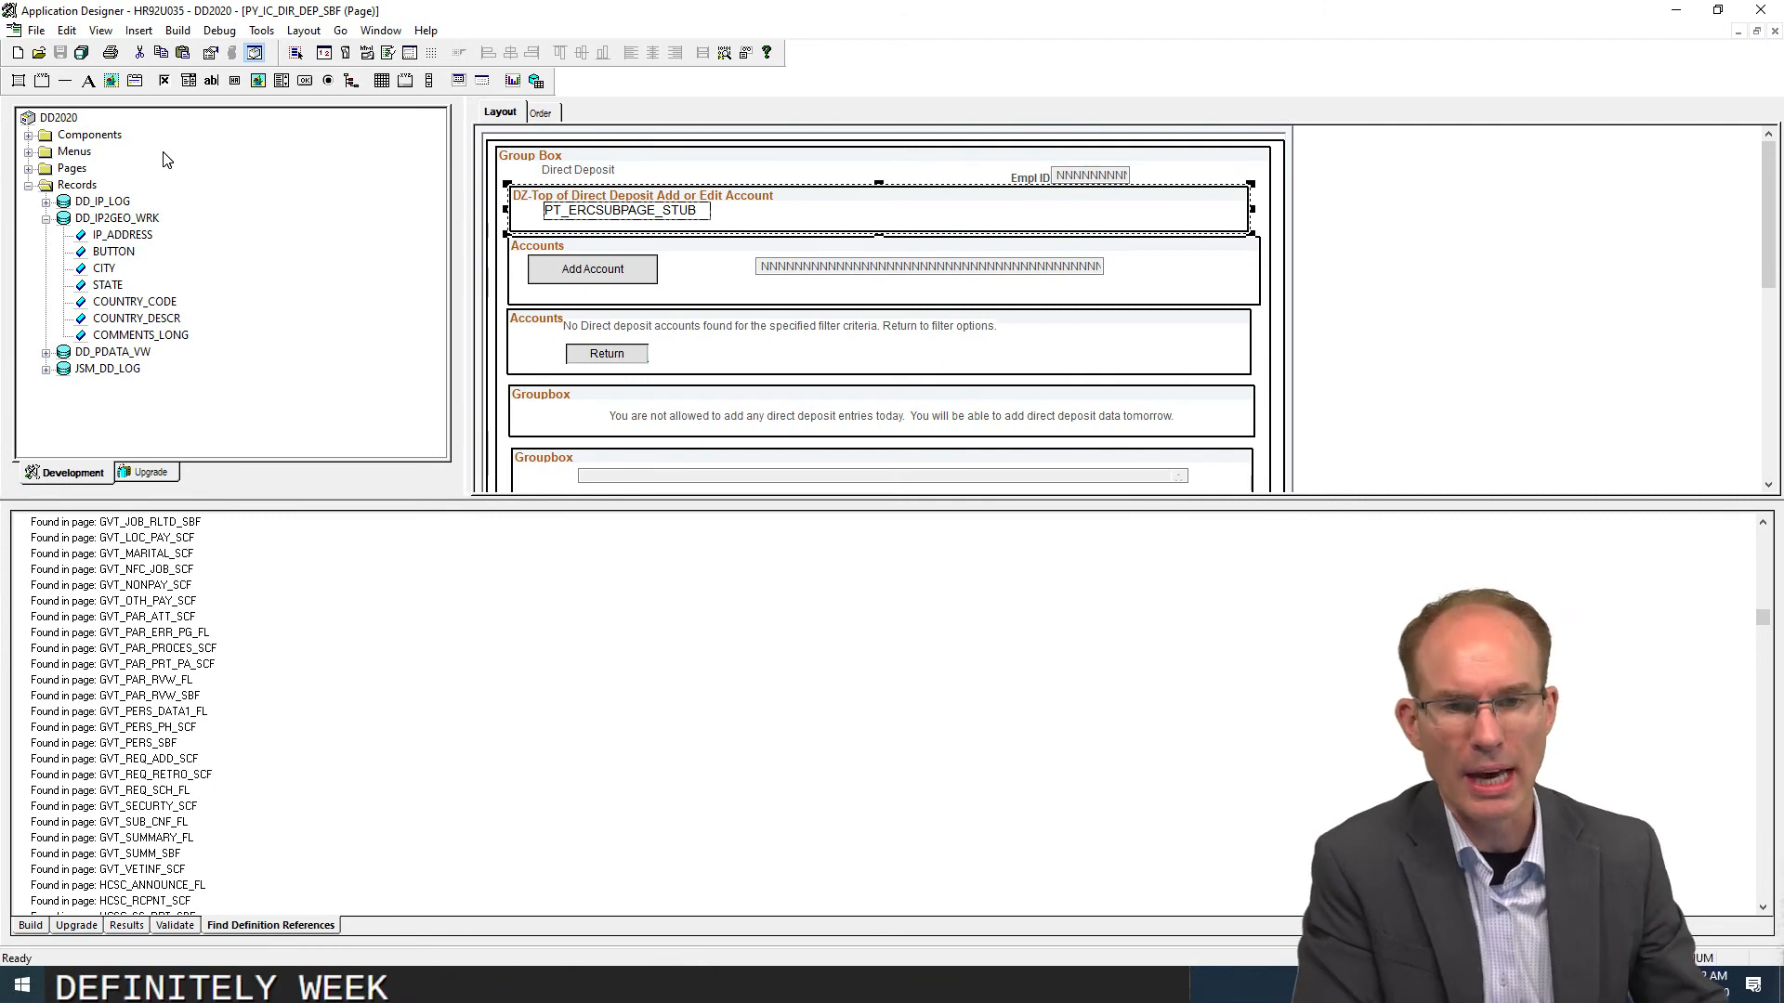
{"action": "mouse_move", "coordinate": [768, 292]}
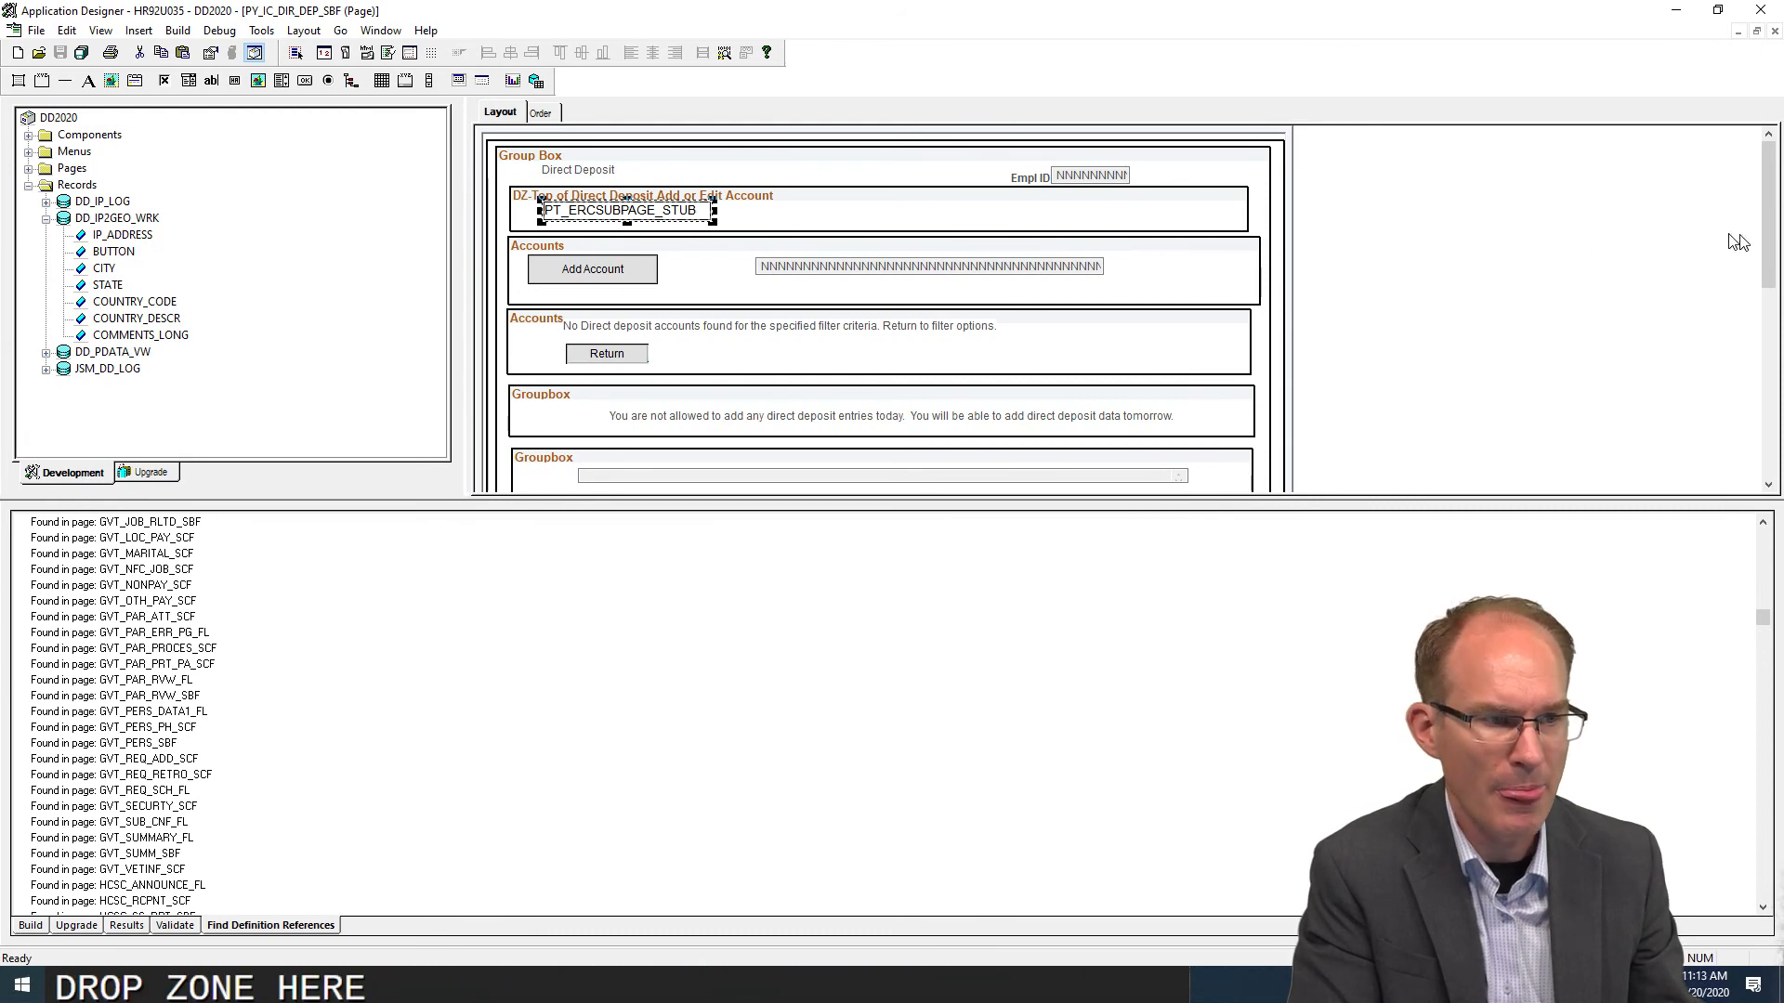
{"action": "scroll", "scroll_direction": "down", "scroll_amount": 3}
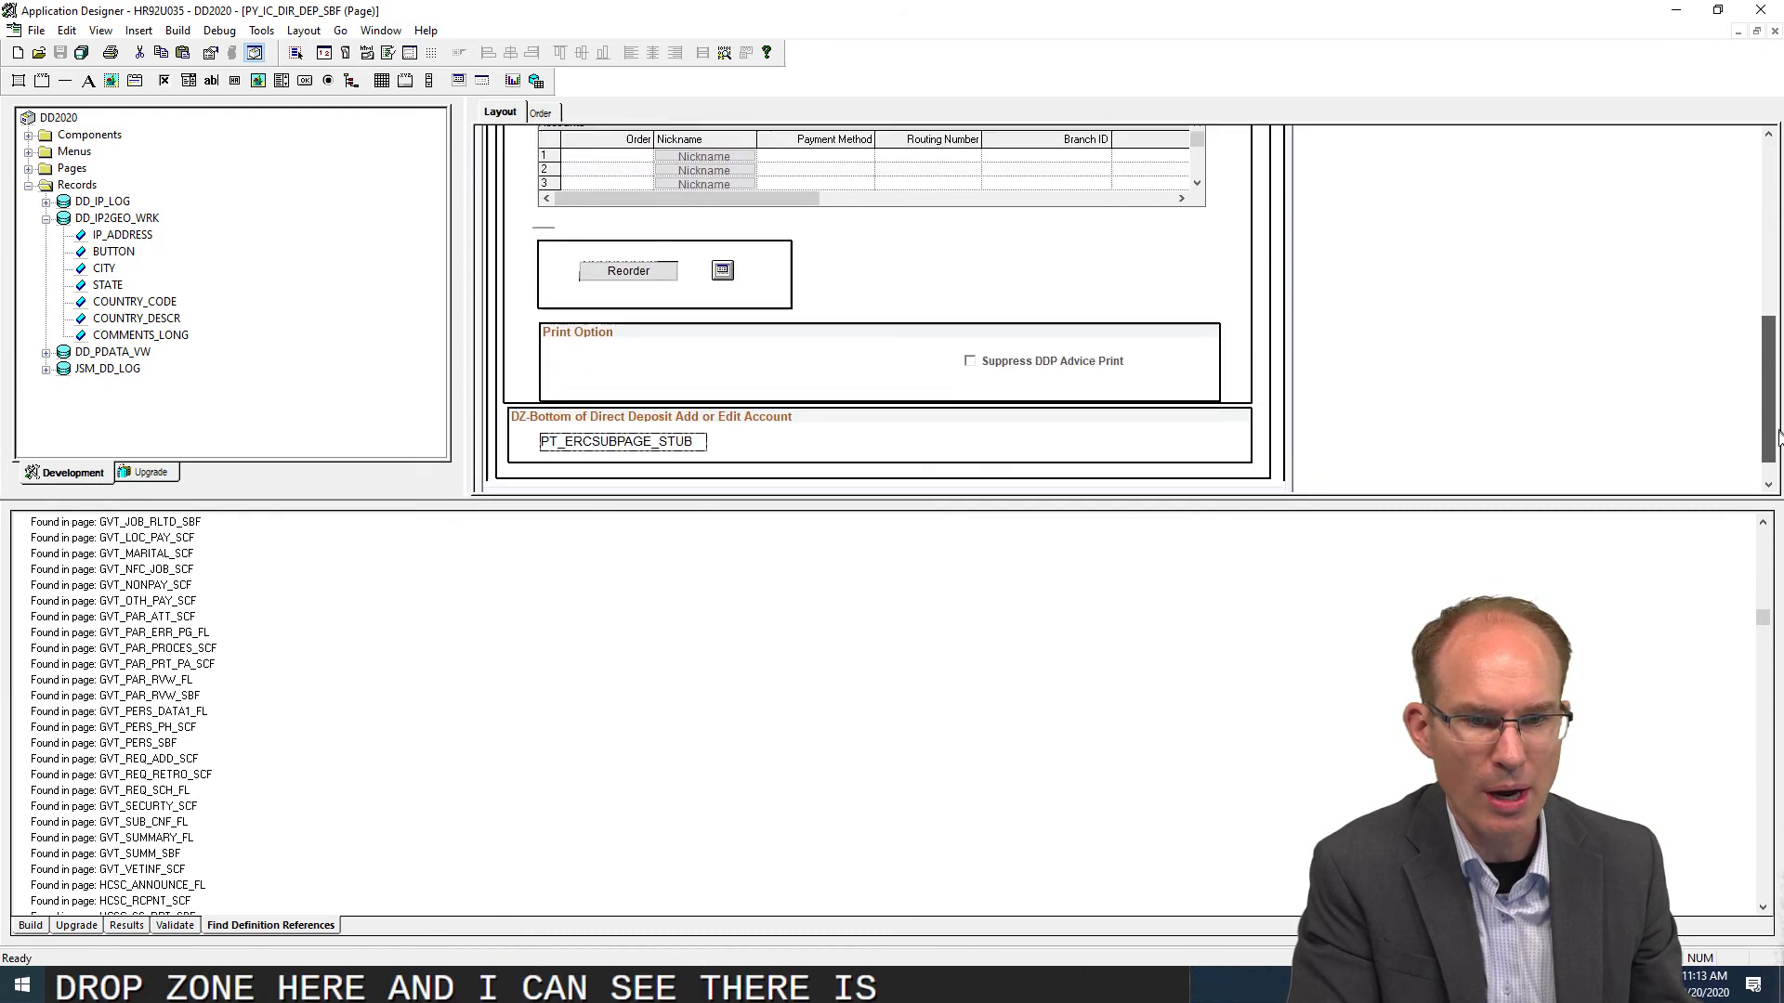
{"action": "left_click", "coordinate": [622, 441]}
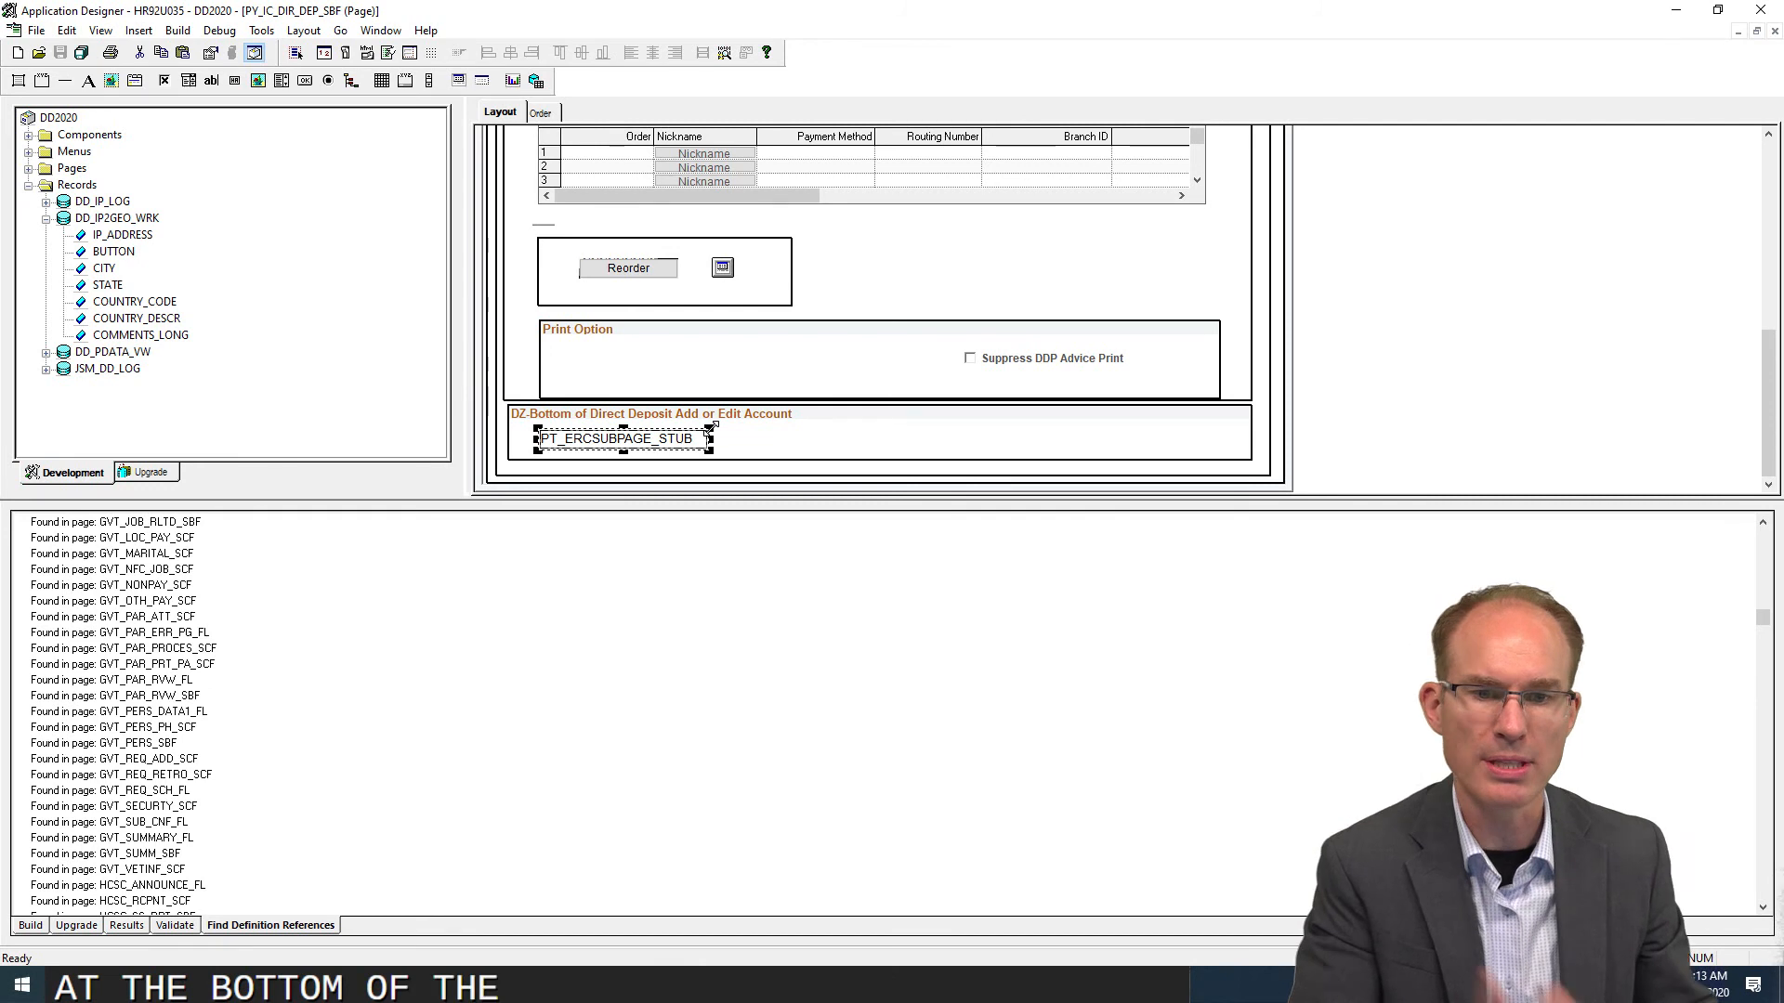